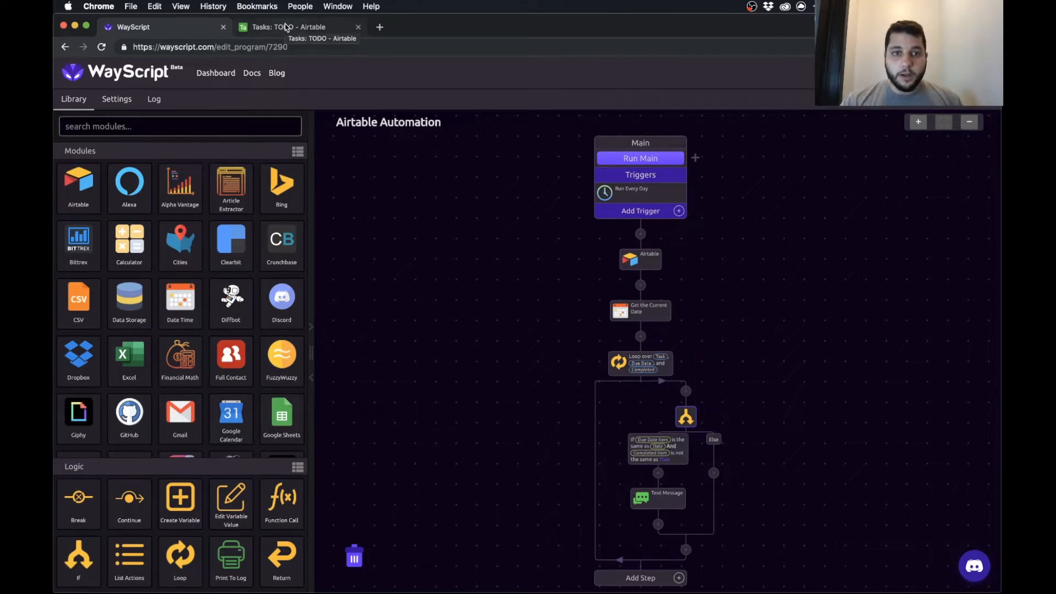
Compare the Airtable task table with the WayScript program
{"action": "left_click", "coordinate": [289, 27]}
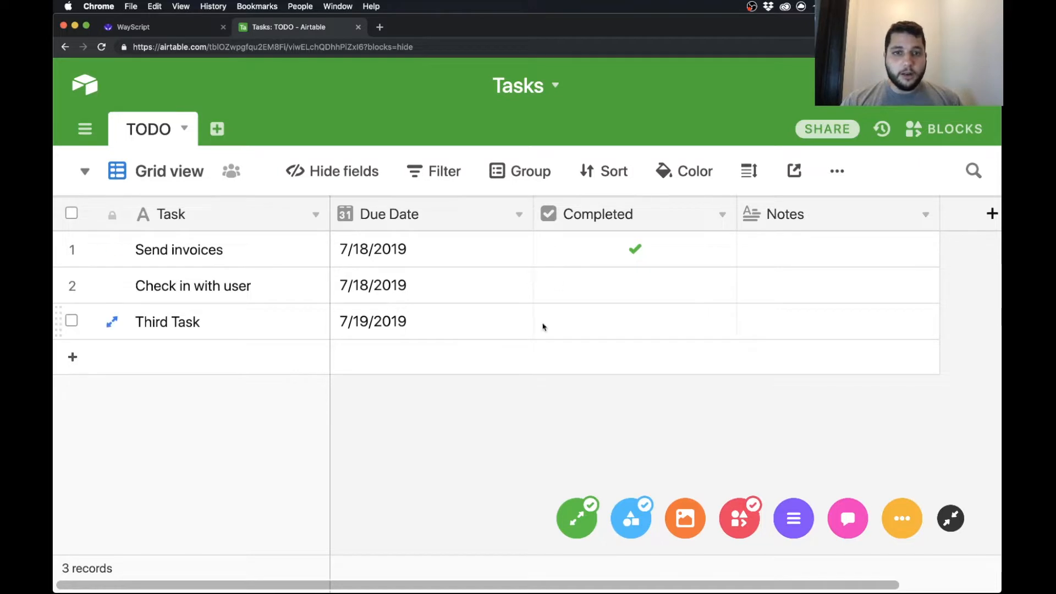
{"action": "mouse_move", "coordinate": [420, 218]}
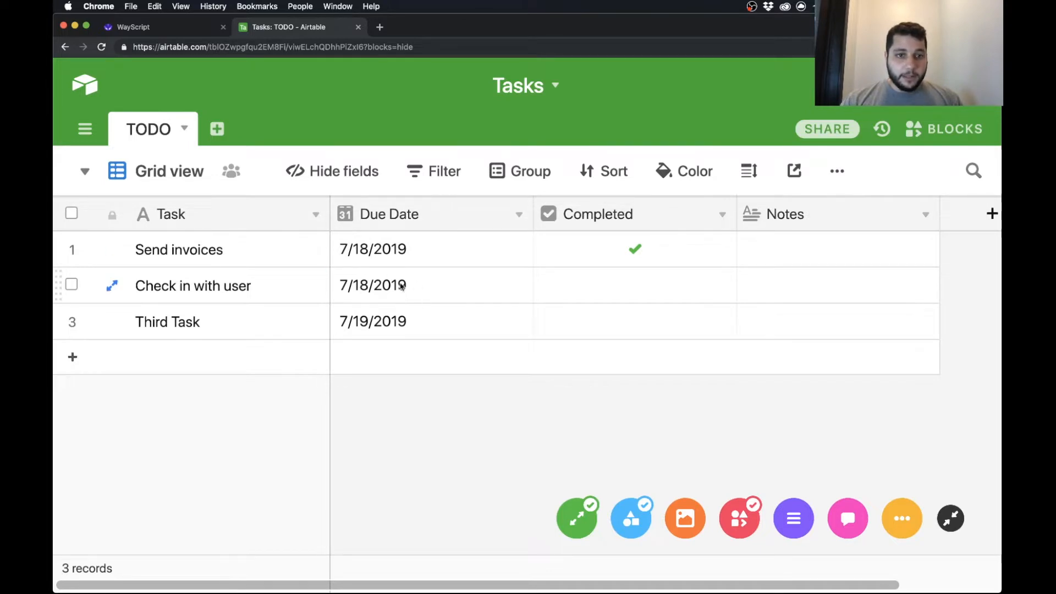
{"action": "mouse_move", "coordinate": [657, 280]}
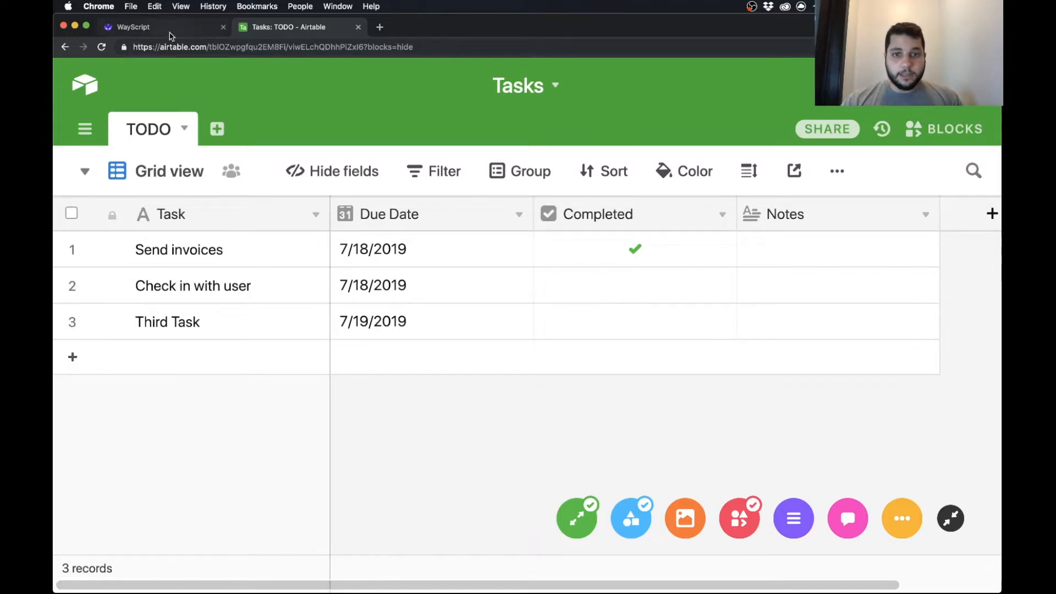
{"action": "left_click", "coordinate": [133, 26]}
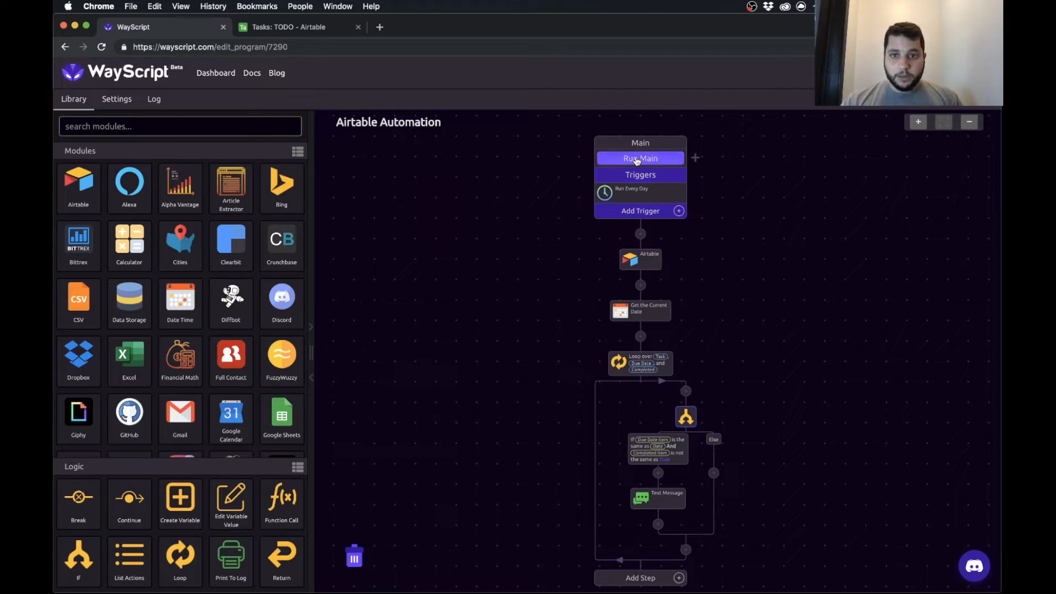
Run Main once and review the log against the Airtable tasks
{"action": "left_click", "coordinate": [154, 97]}
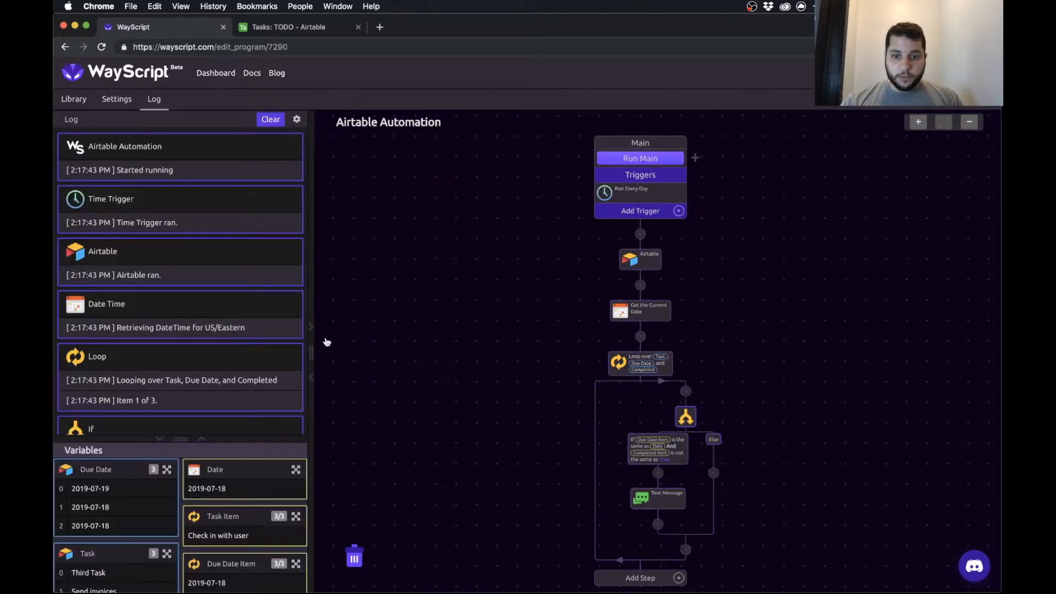
{"action": "scroll", "scroll_direction": "down", "scroll_amount": 3}
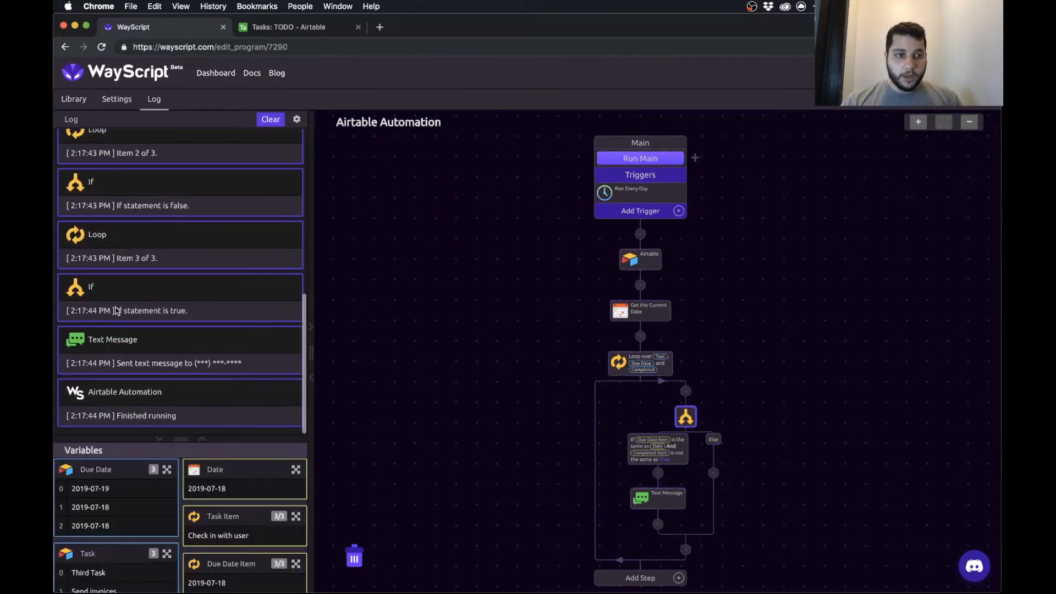
{"action": "left_click", "coordinate": [287, 26]}
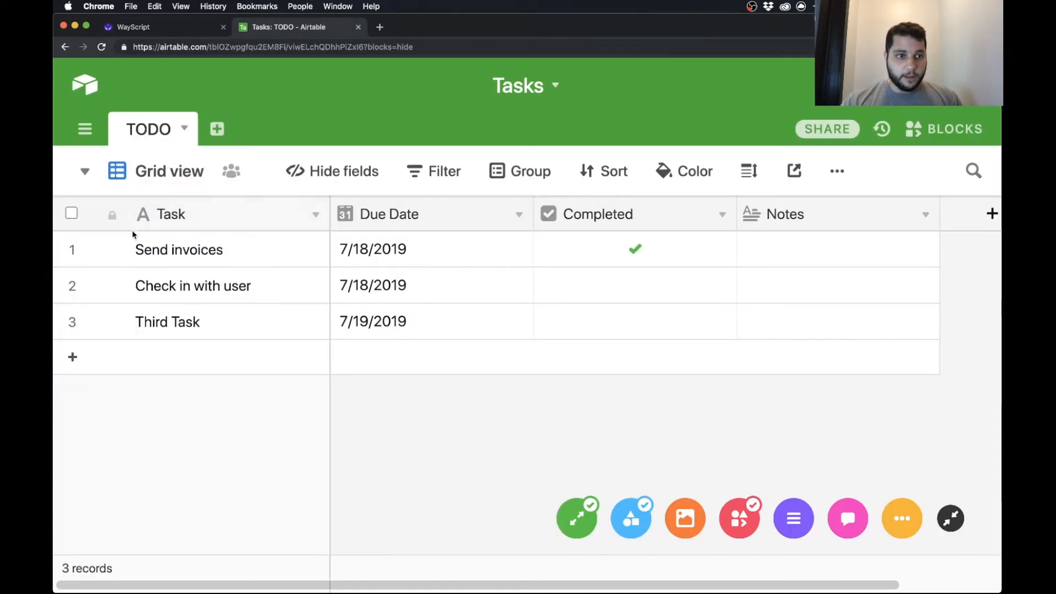
{"action": "left_click", "coordinate": [162, 27]}
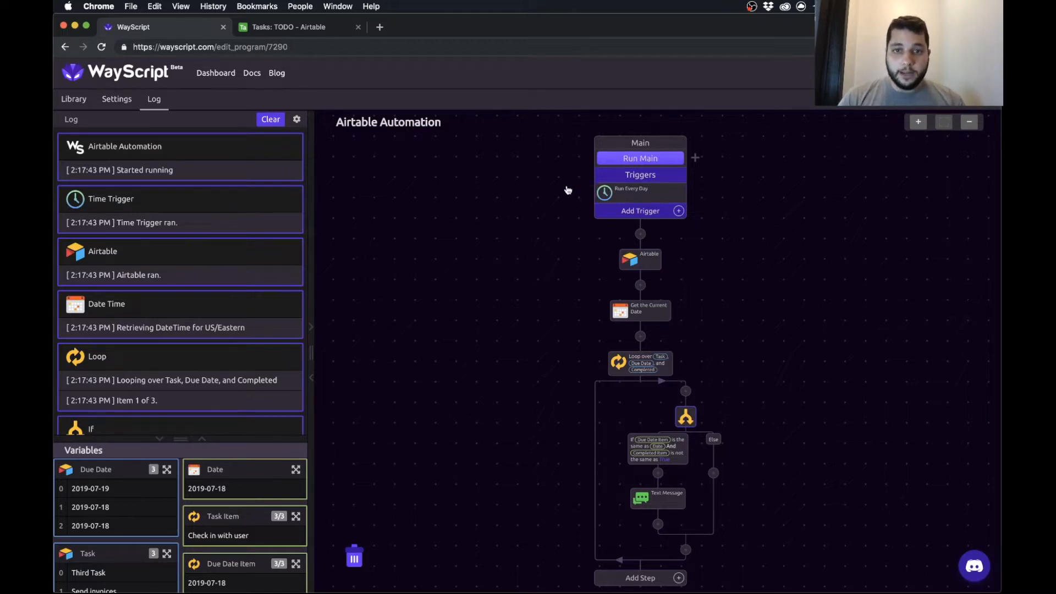
Delete the Run Every Day trigger and all steps, leaving an empty Main flow
{"action": "left_click", "coordinate": [74, 98]}
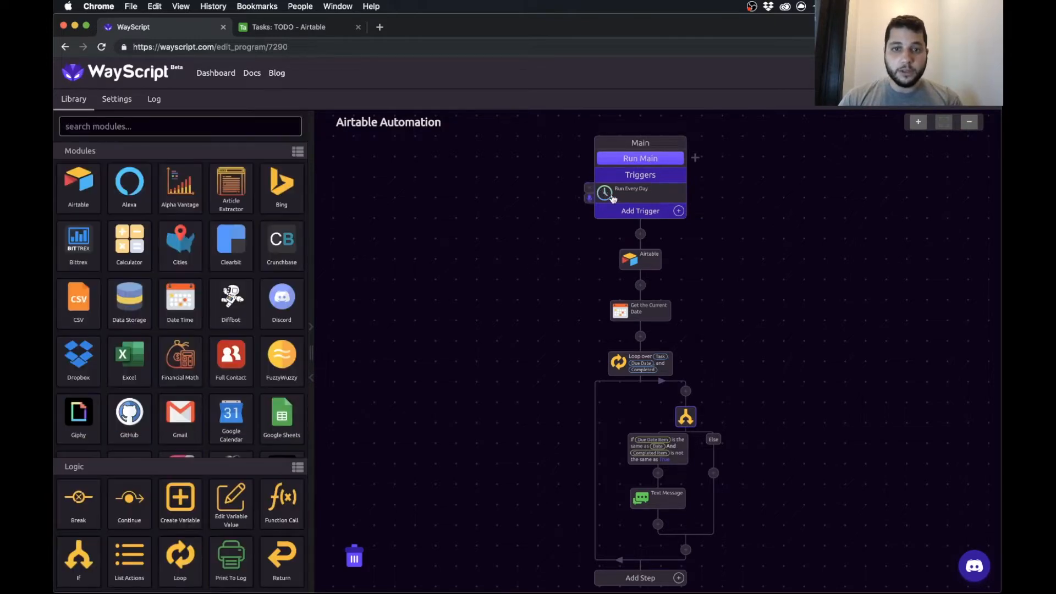
{"action": "left_click", "coordinate": [607, 193]}
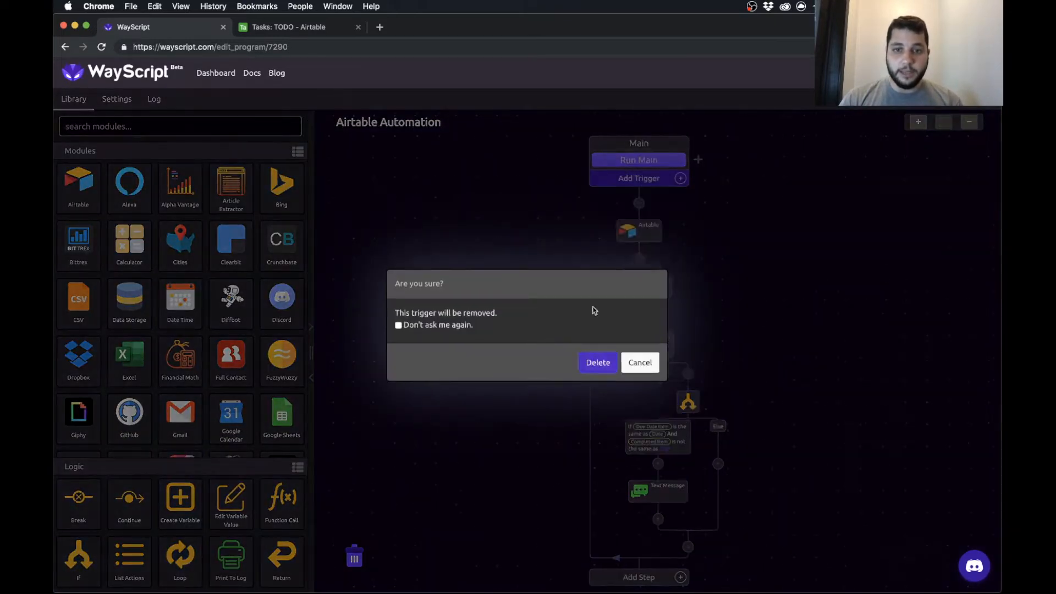
{"action": "left_click", "coordinate": [639, 362]}
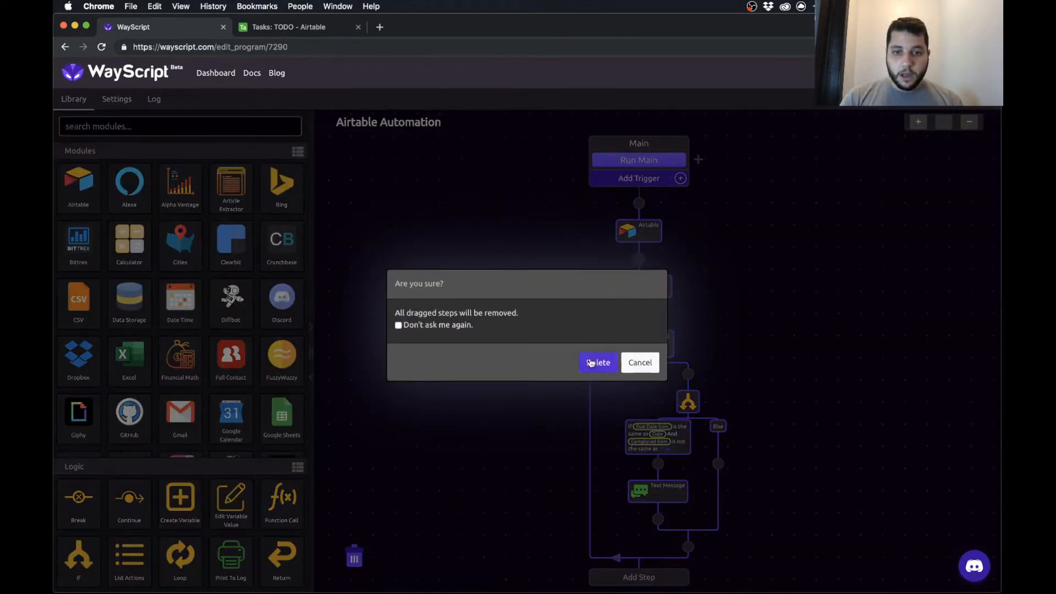
{"action": "left_click", "coordinate": [596, 362]}
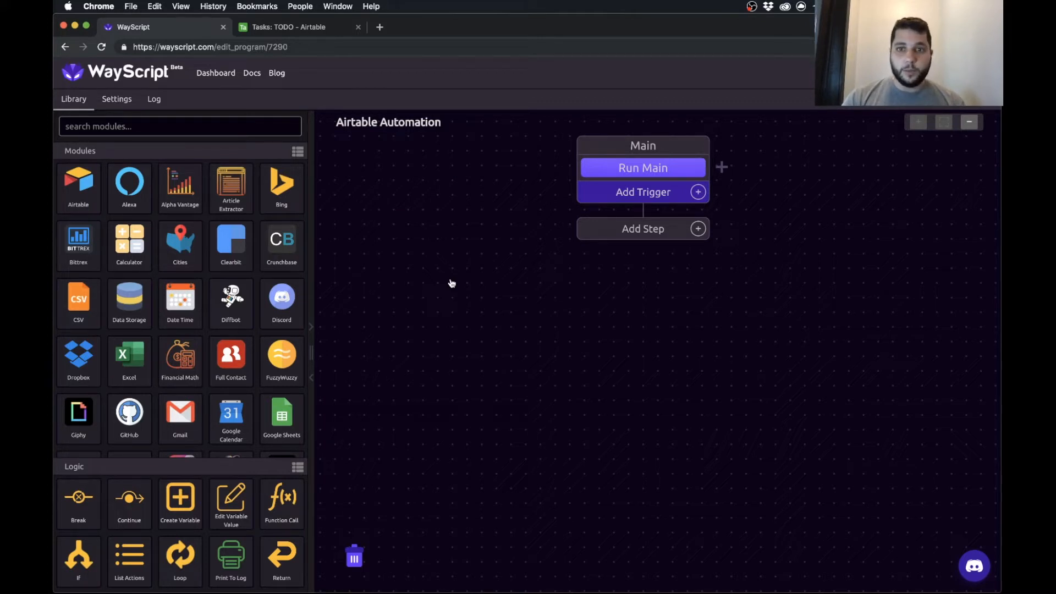
{"action": "mouse_move", "coordinate": [448, 277]}
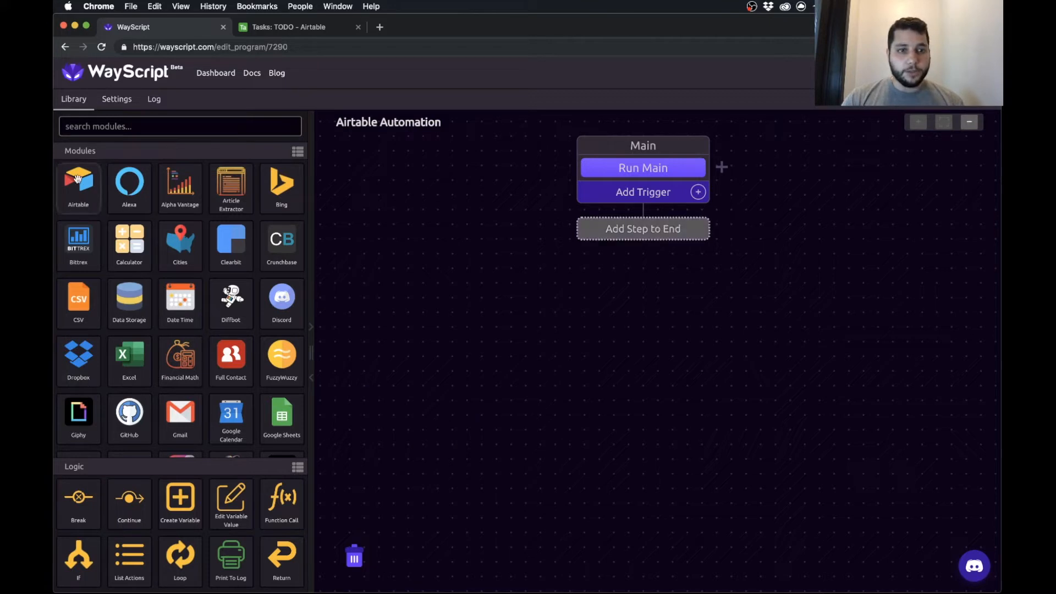
Add an Airtable step using the Tasks API key reading the TODO table
{"action": "left_click_drag", "start_coordinate": [78, 187], "coordinate": [590, 254]}
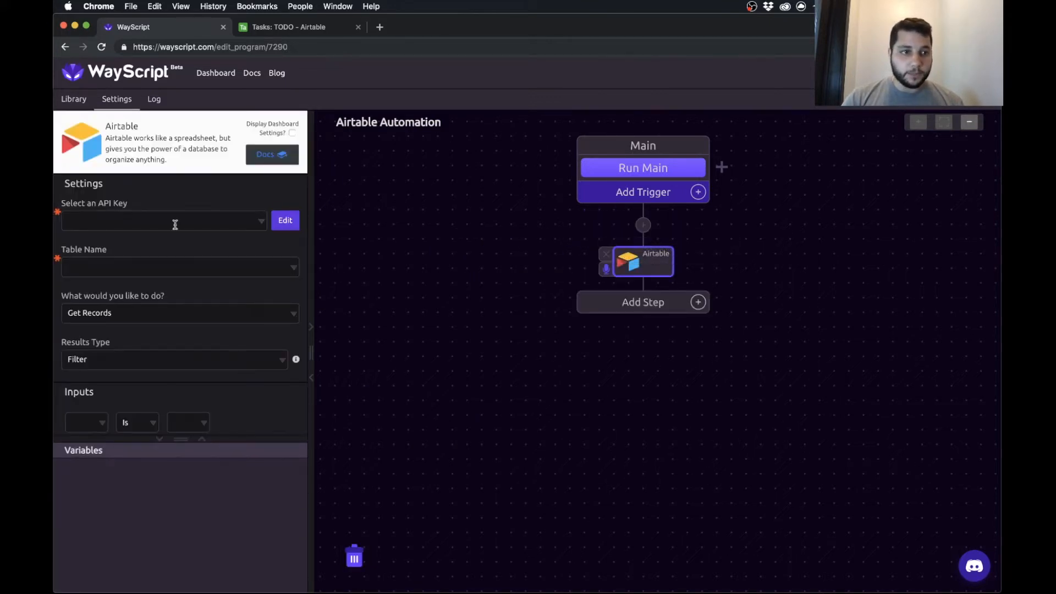
{"action": "left_click", "coordinate": [161, 221]}
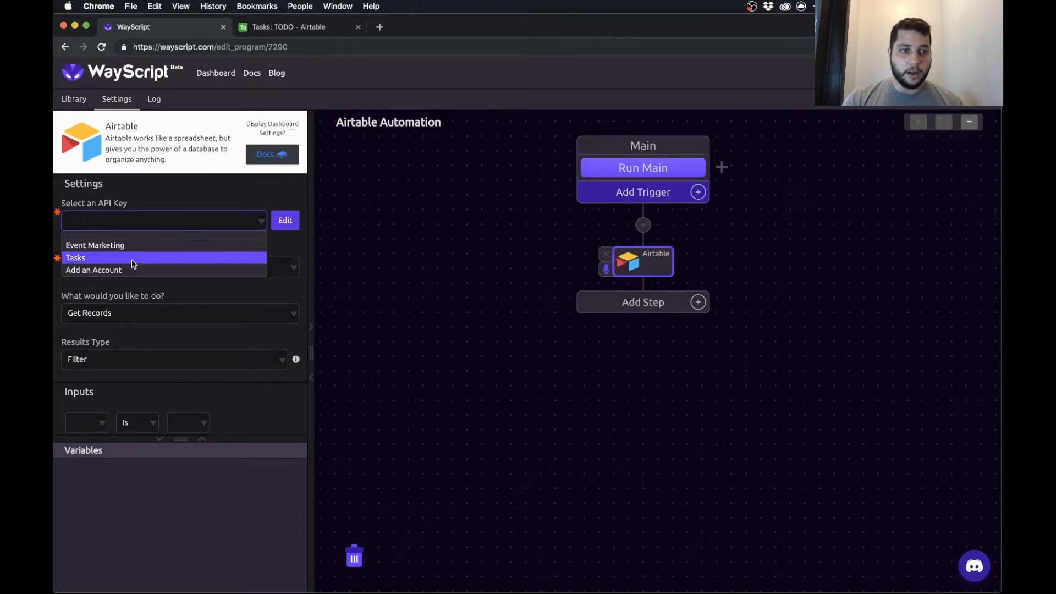
{"action": "left_click", "coordinate": [76, 257]}
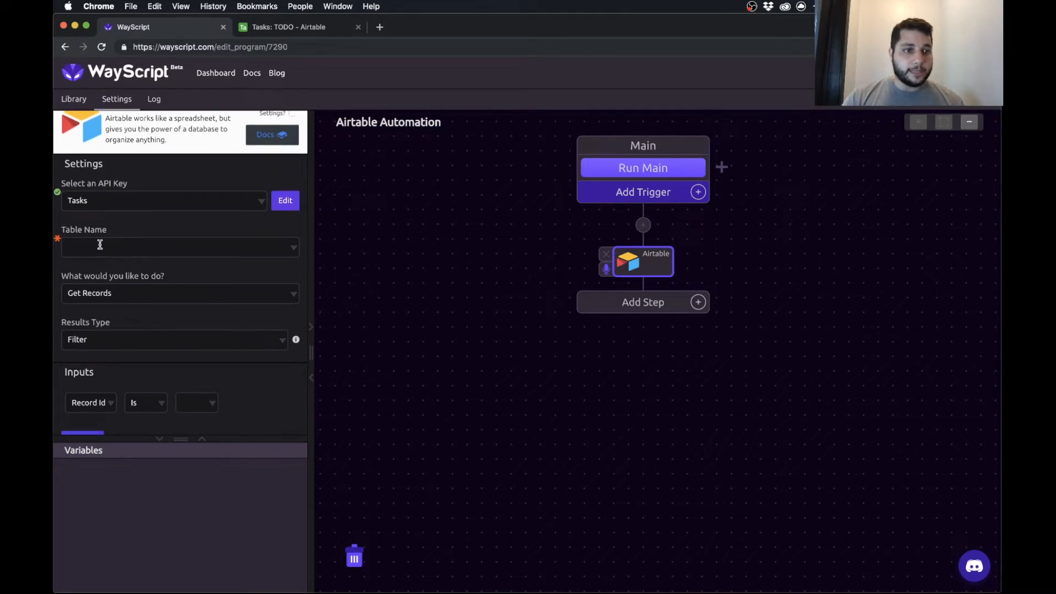
{"action": "left_click", "coordinate": [289, 27]}
{"action": "type", "text": "TODO"}
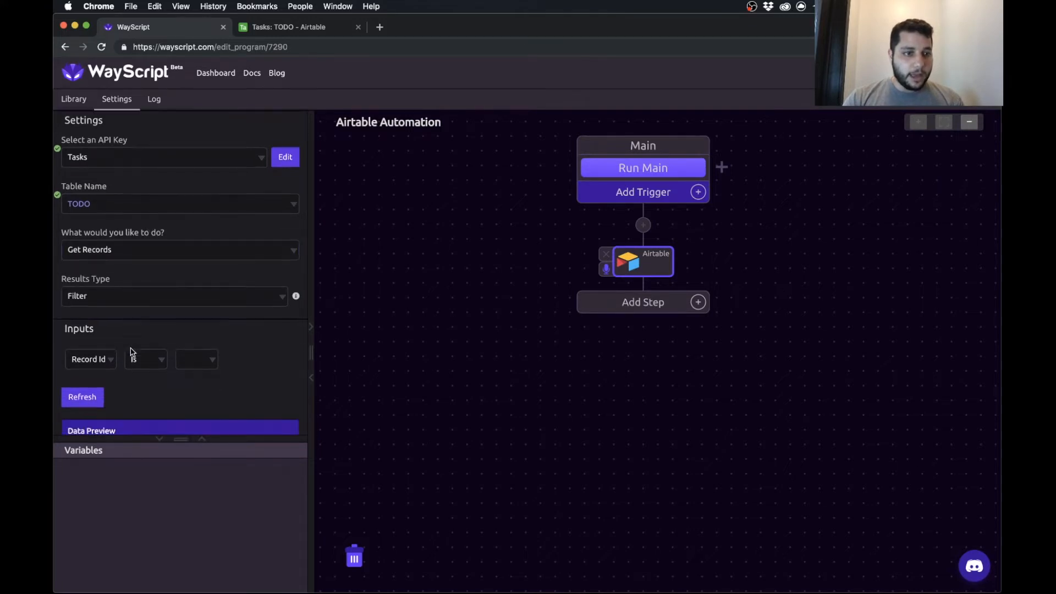
Fetch all rows and output Due Date, Task and Completed as variables
{"action": "left_click", "coordinate": [174, 296]}
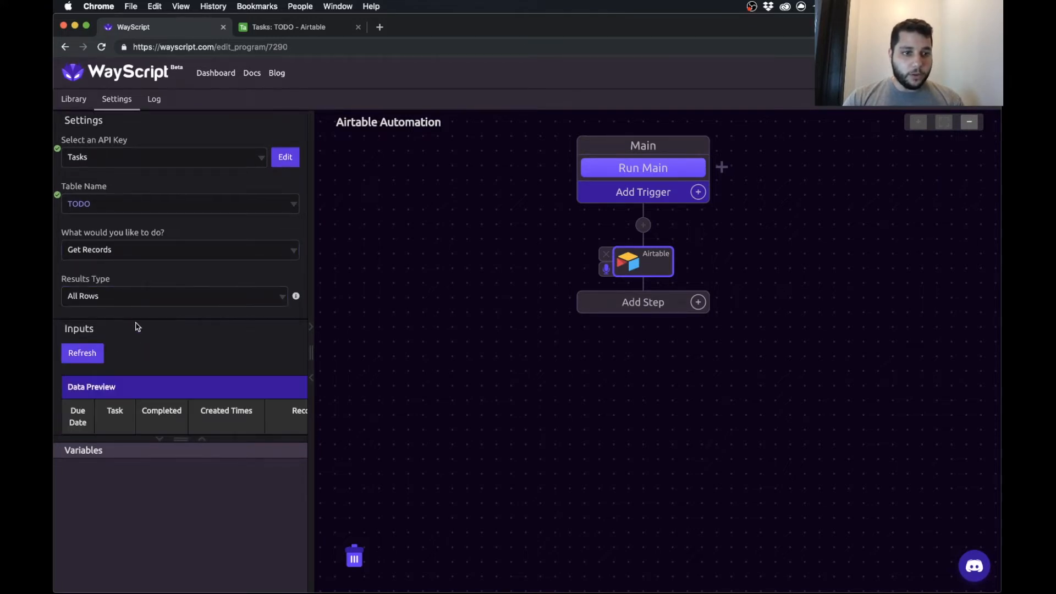
{"action": "scroll", "scroll_direction": "down", "scroll_amount": 3}
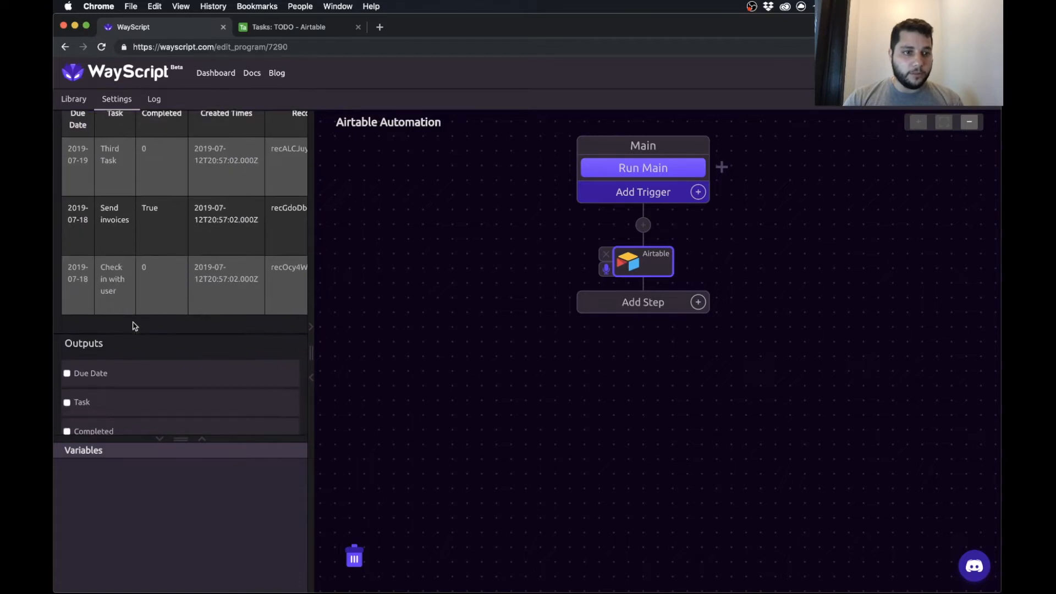
{"action": "scroll", "scroll_direction": "down", "scroll_amount": 3}
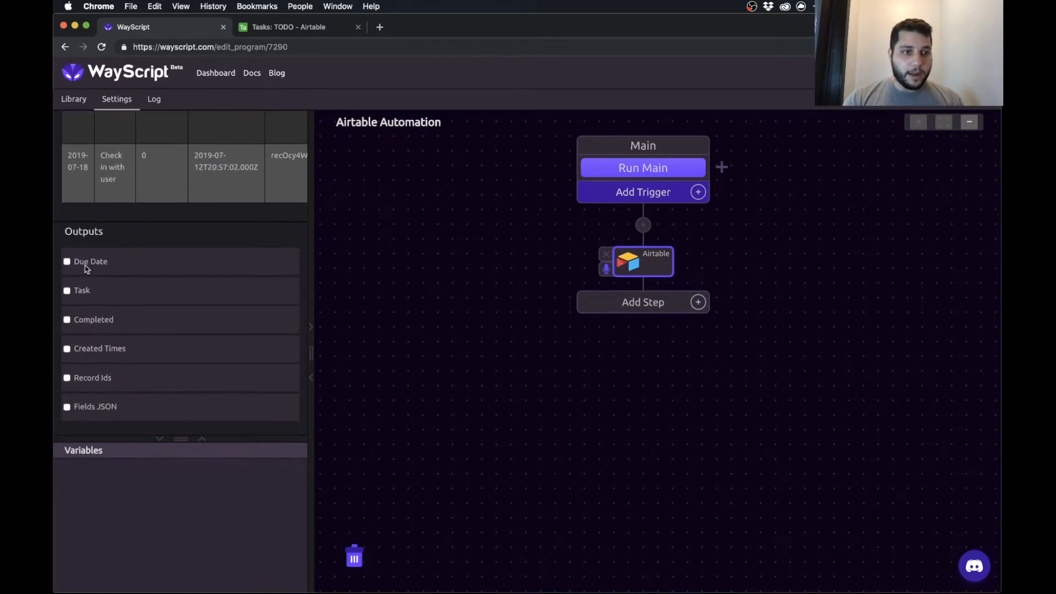
{"action": "left_click", "coordinate": [67, 262]}
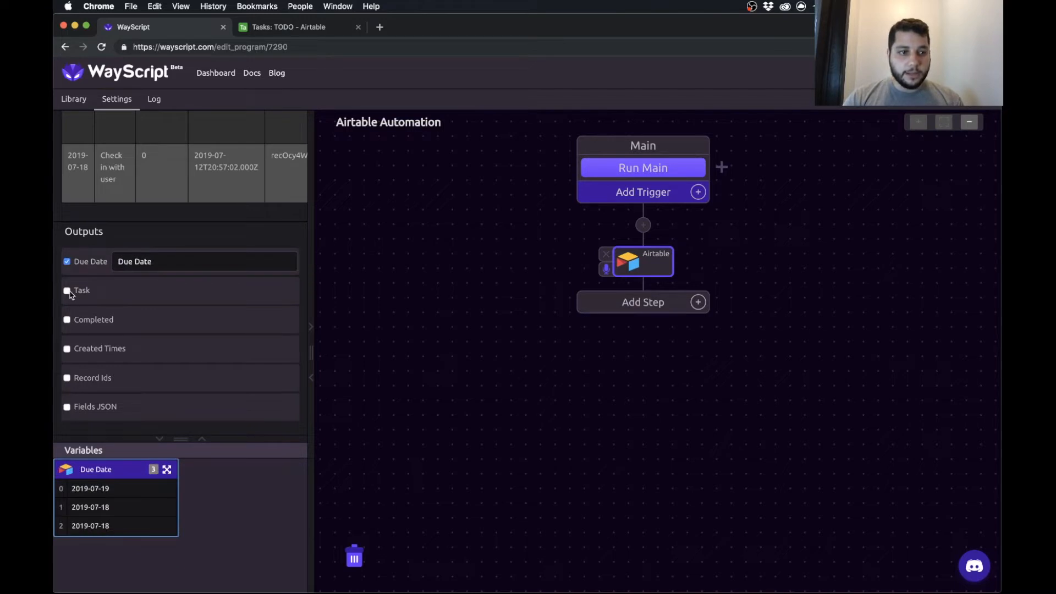
{"action": "left_click", "coordinate": [67, 290]}
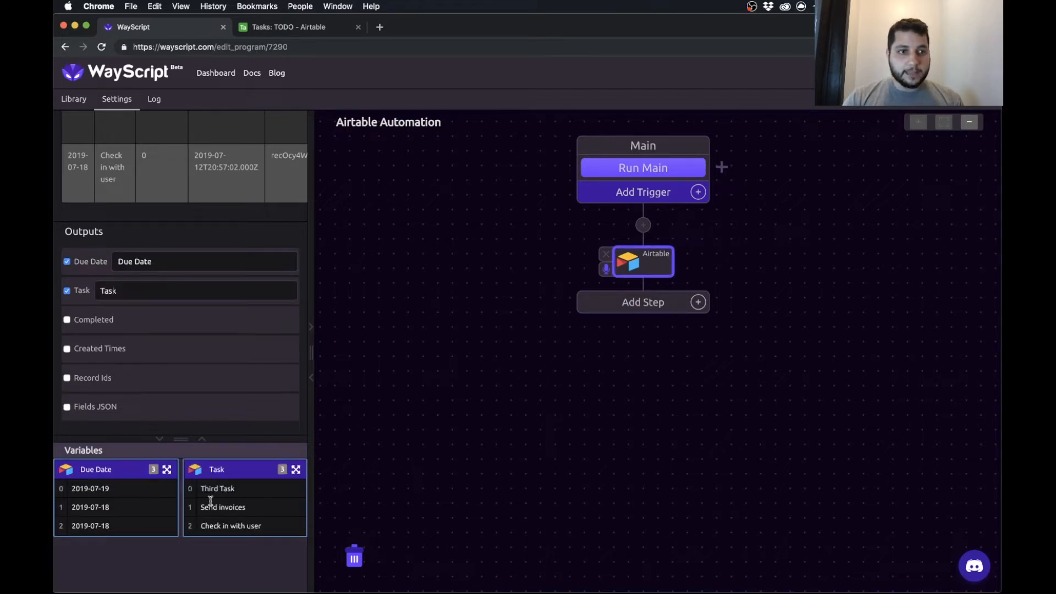
{"action": "left_click", "coordinate": [67, 319]}
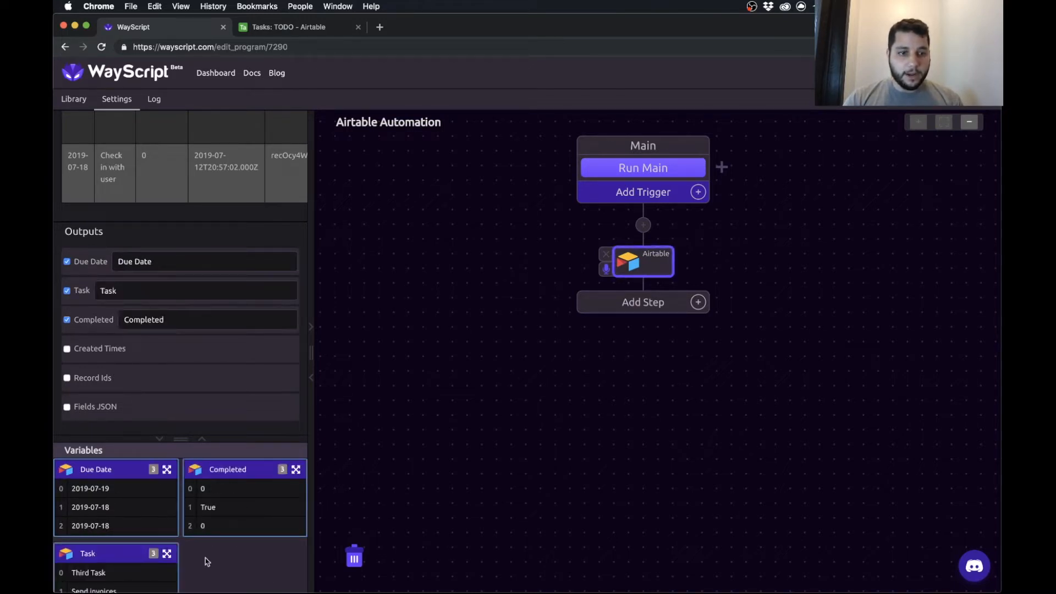
{"action": "mouse_move", "coordinate": [239, 506]}
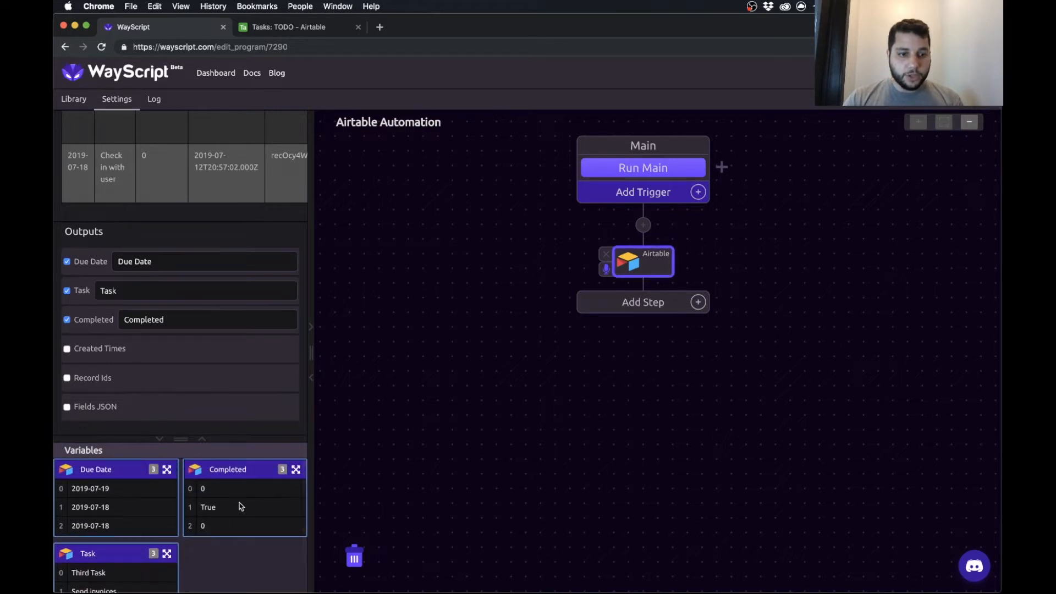
{"action": "mouse_move", "coordinate": [205, 496]}
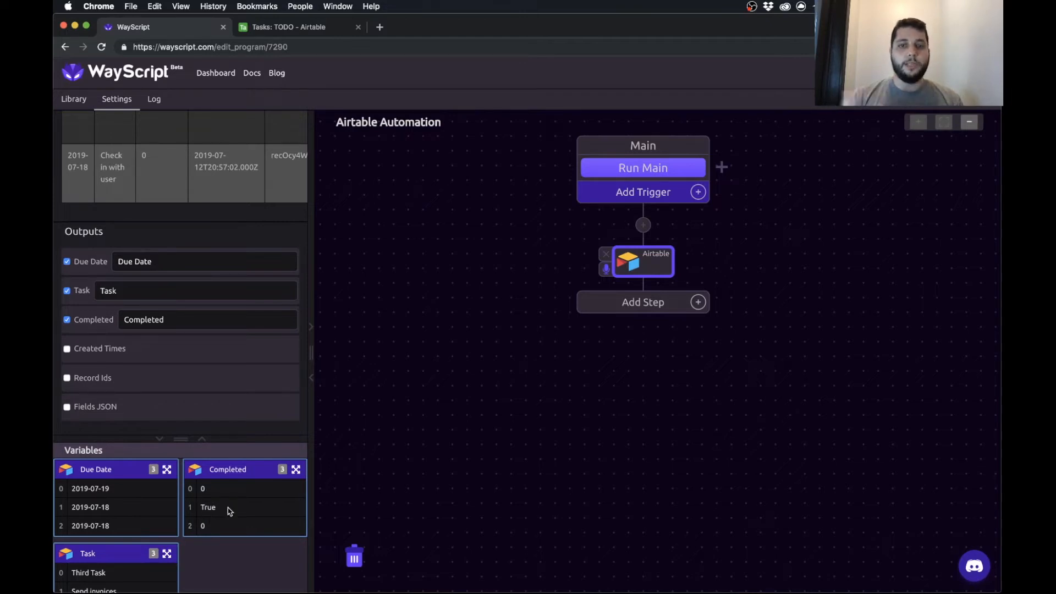
{"action": "mouse_move", "coordinate": [404, 362]}
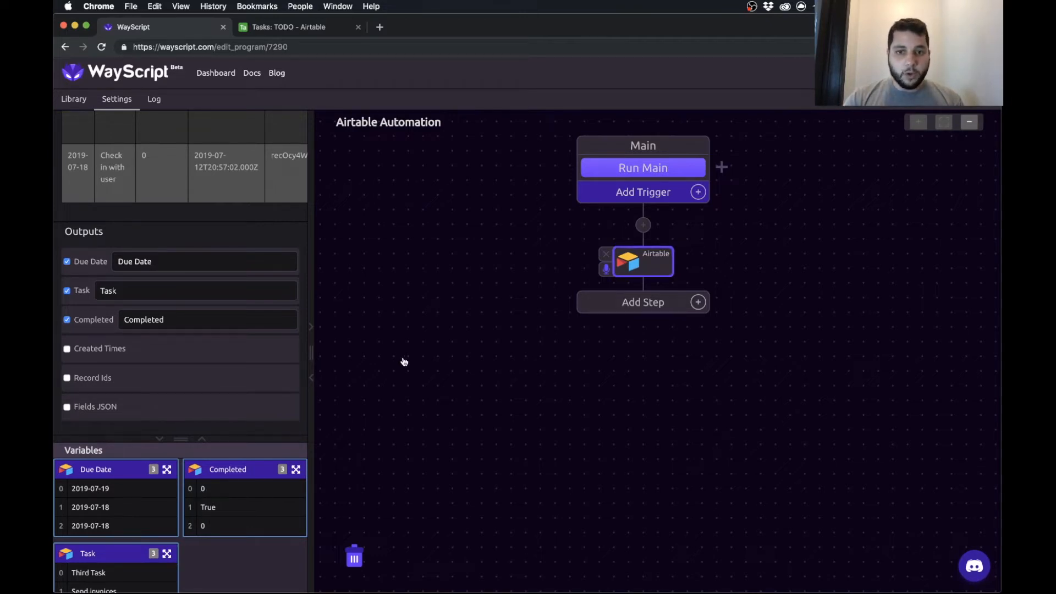
{"action": "left_click", "coordinate": [73, 99]}
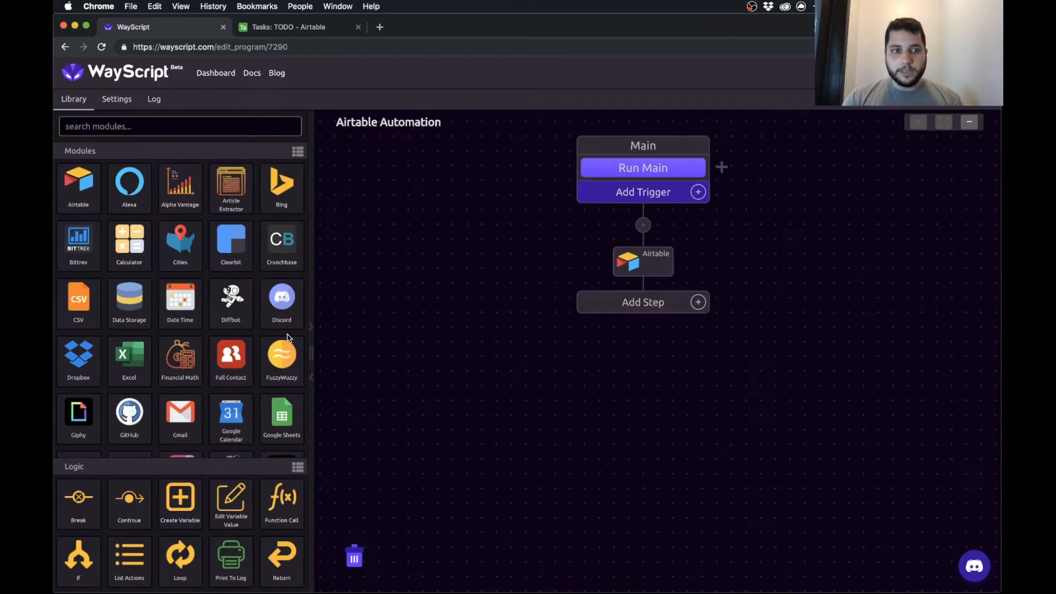
{"action": "mouse_move", "coordinate": [78, 240]}
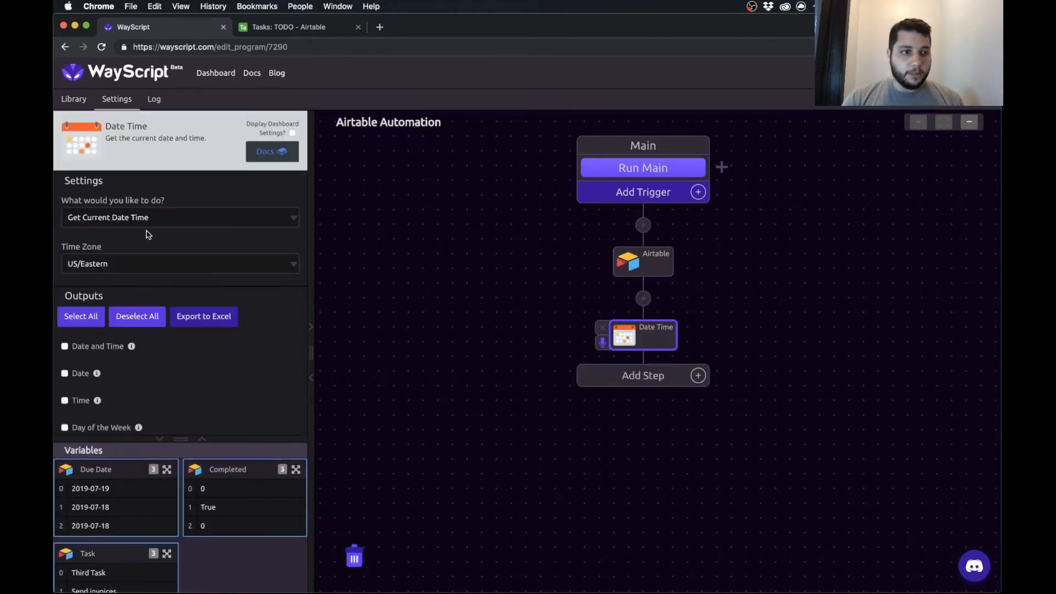
Set the Date Time step to output only the current Date in US/Eastern
{"action": "scroll", "scroll_direction": "down", "scroll_amount": 3}
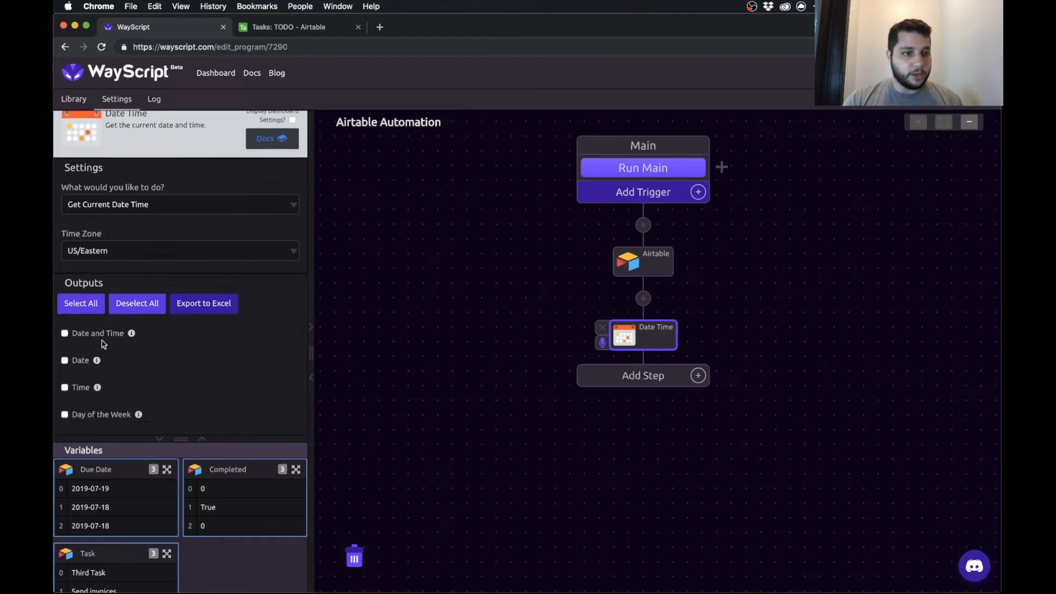
{"action": "left_click", "coordinate": [65, 360]}
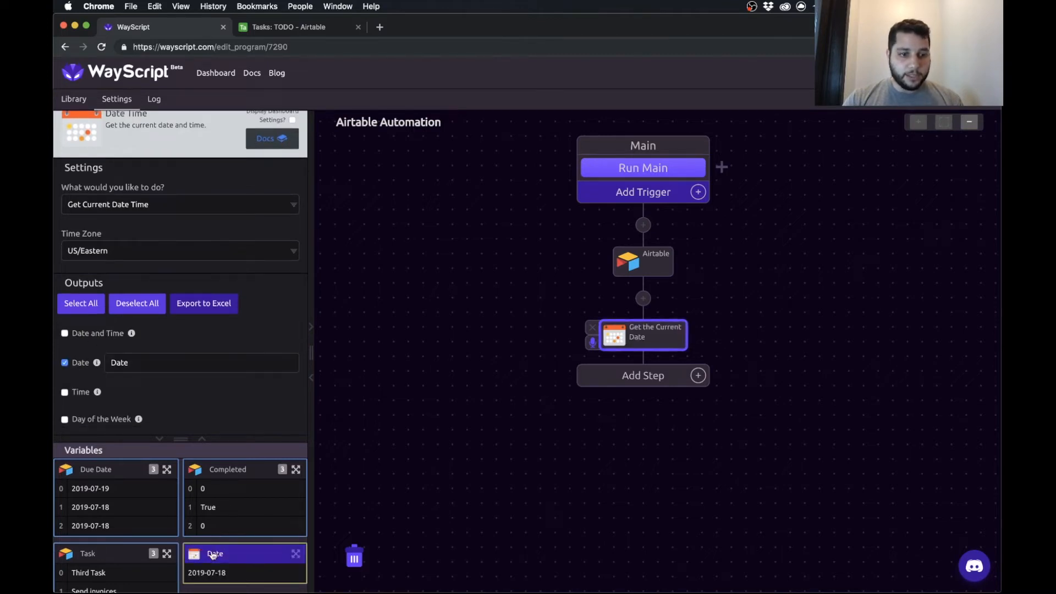
{"action": "scroll", "scroll_direction": "down", "scroll_amount": 3}
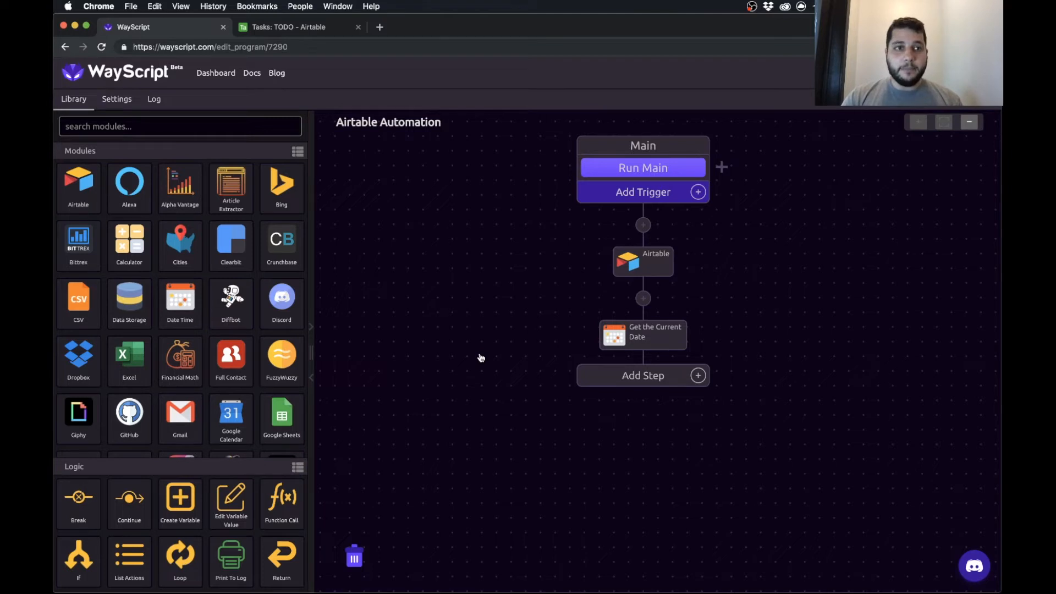
{"action": "left_click", "coordinate": [288, 26]}
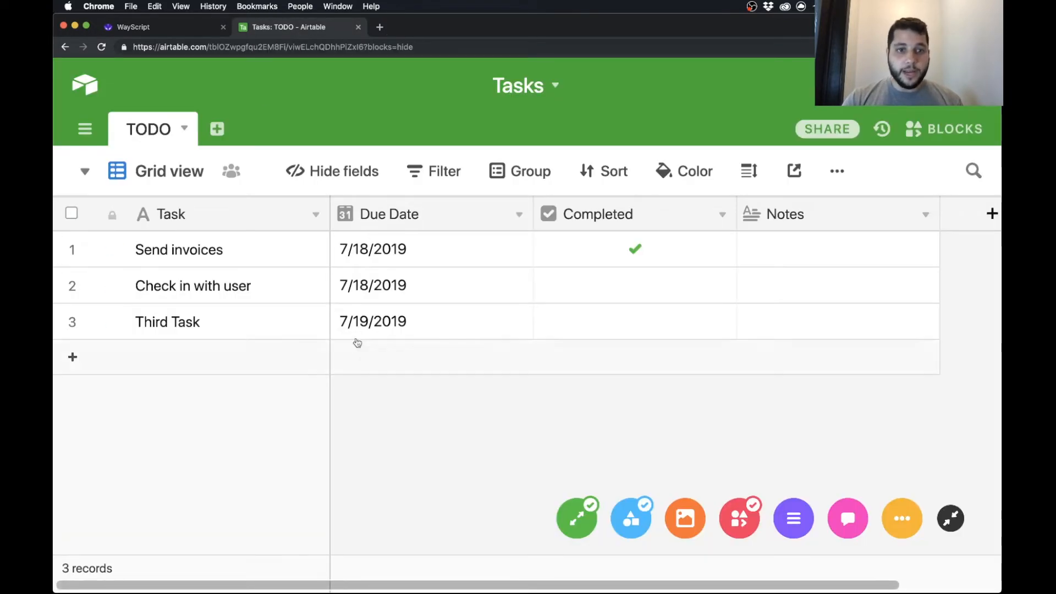
{"action": "left_click", "coordinate": [133, 27]}
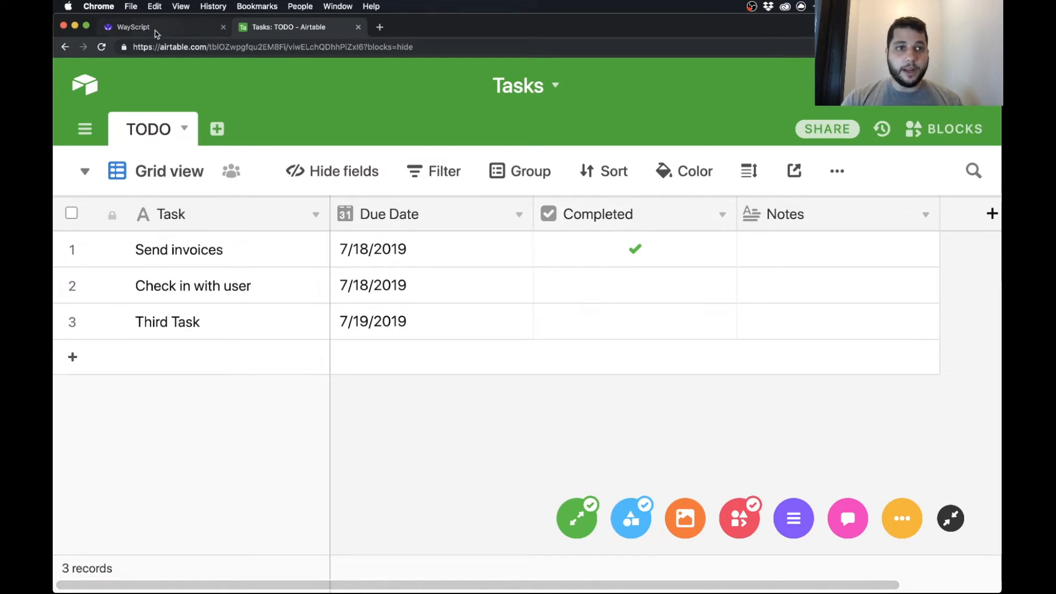
{"action": "left_click", "coordinate": [133, 26]}
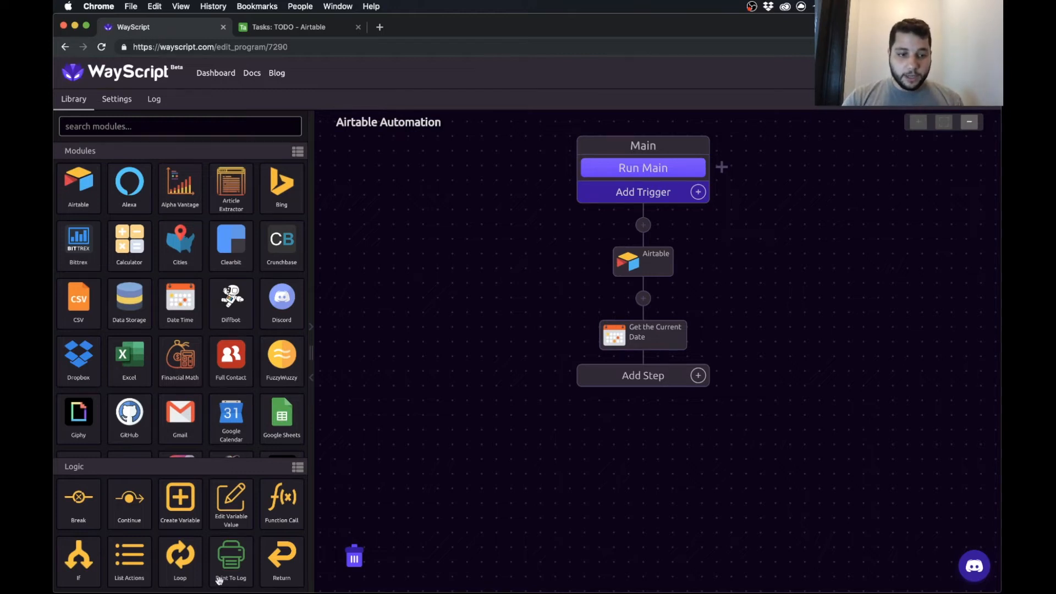
{"action": "mouse_move", "coordinate": [642, 375]}
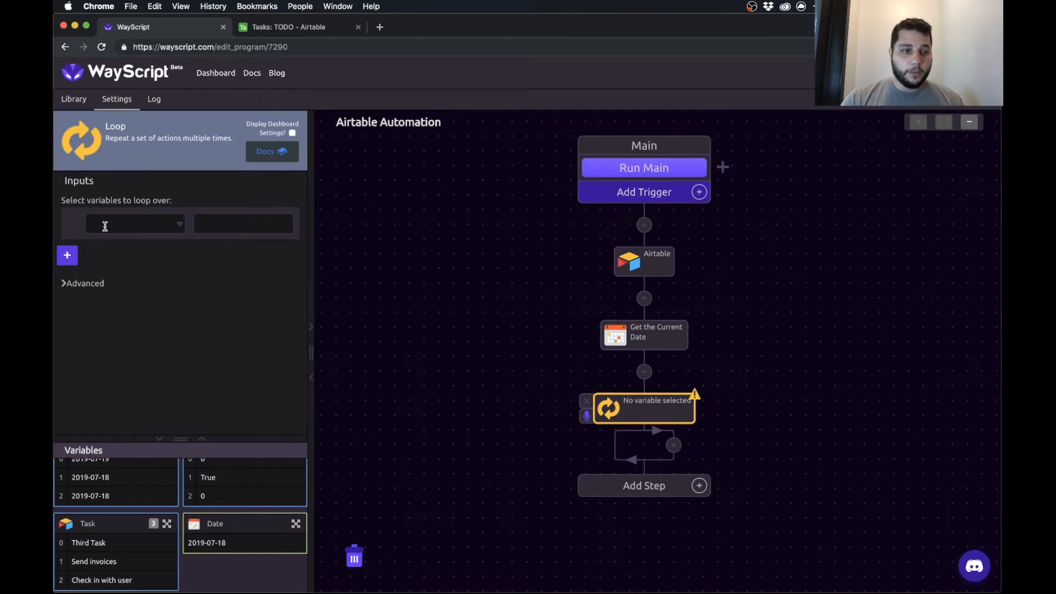
Select Due Date, Task and Completed as the Loop step's variables
{"action": "left_click", "coordinate": [134, 223]}
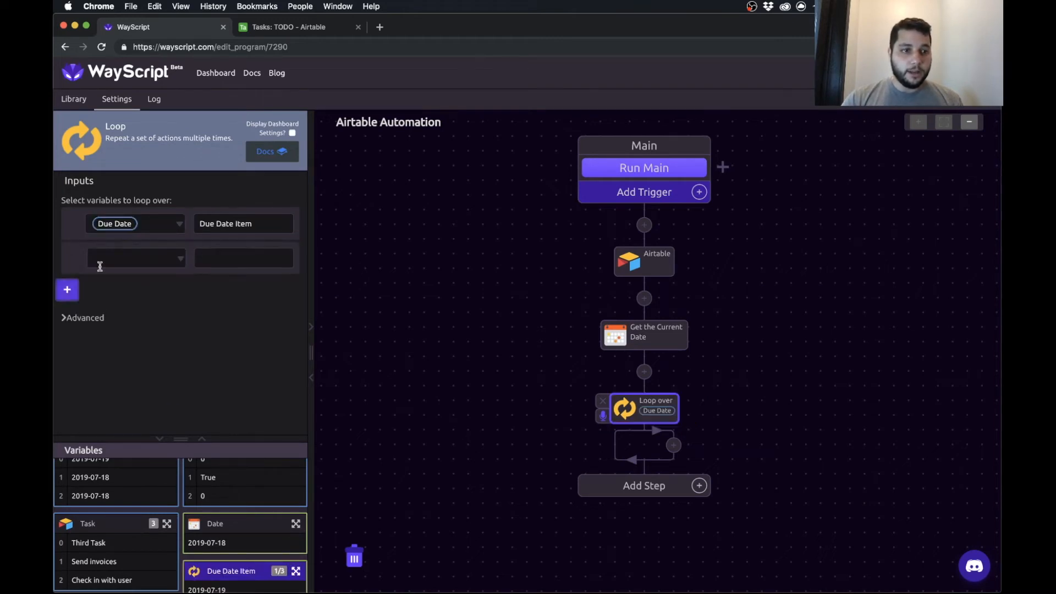
{"action": "left_click", "coordinate": [67, 289]}
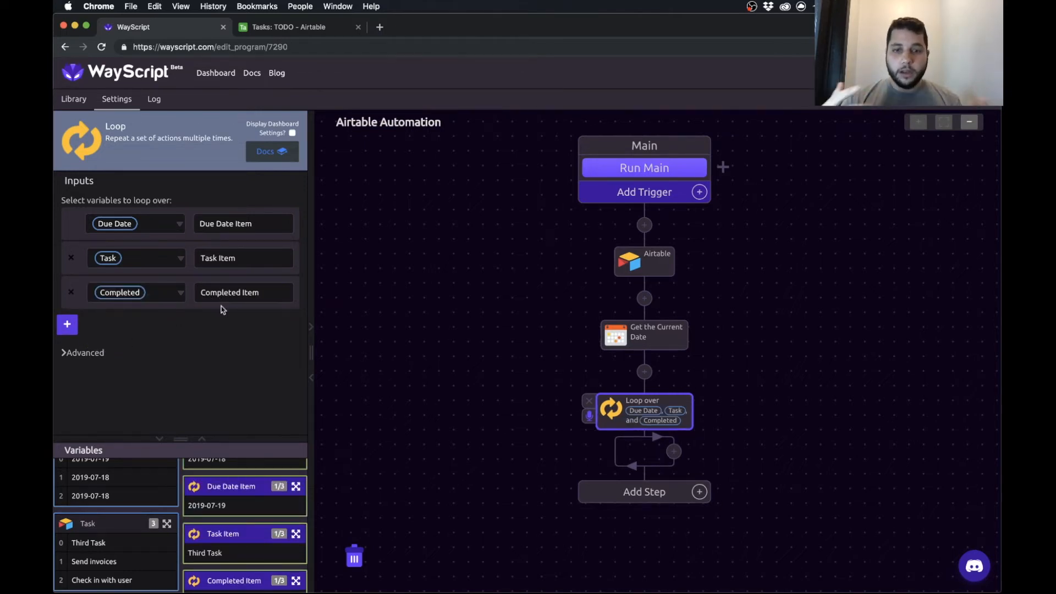
{"action": "left_click", "coordinate": [73, 98]}
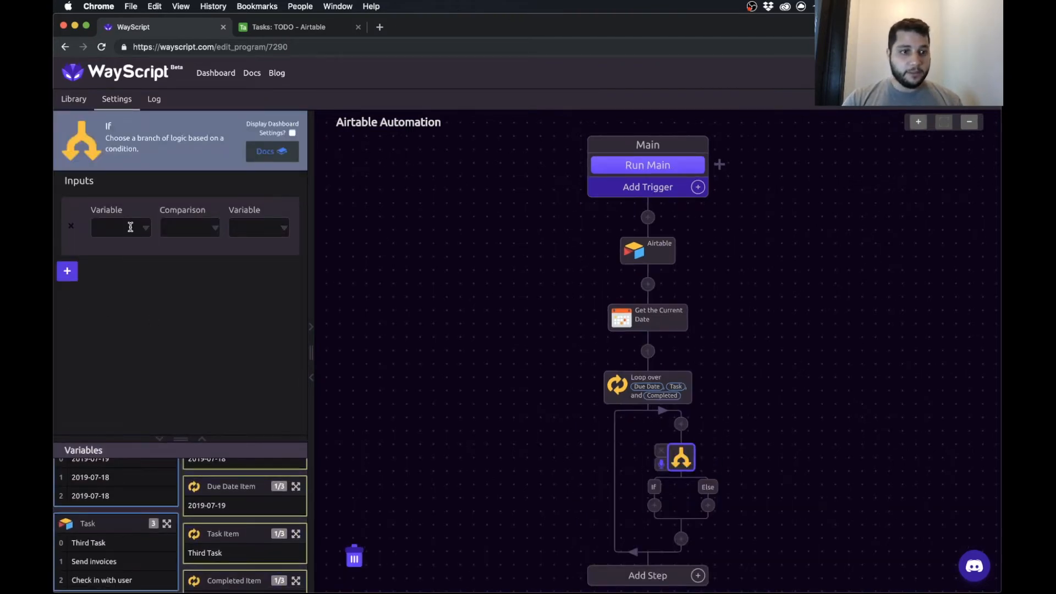
Set the If condition to Due Date Item Is The Same As Date
{"action": "left_click", "coordinate": [121, 227]}
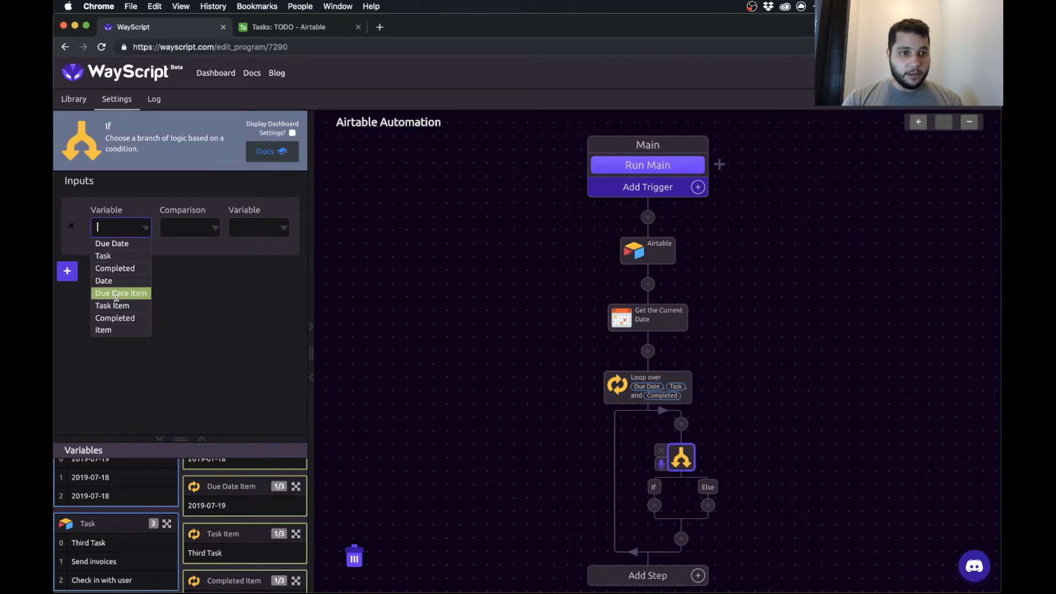
{"action": "left_click", "coordinate": [121, 292]}
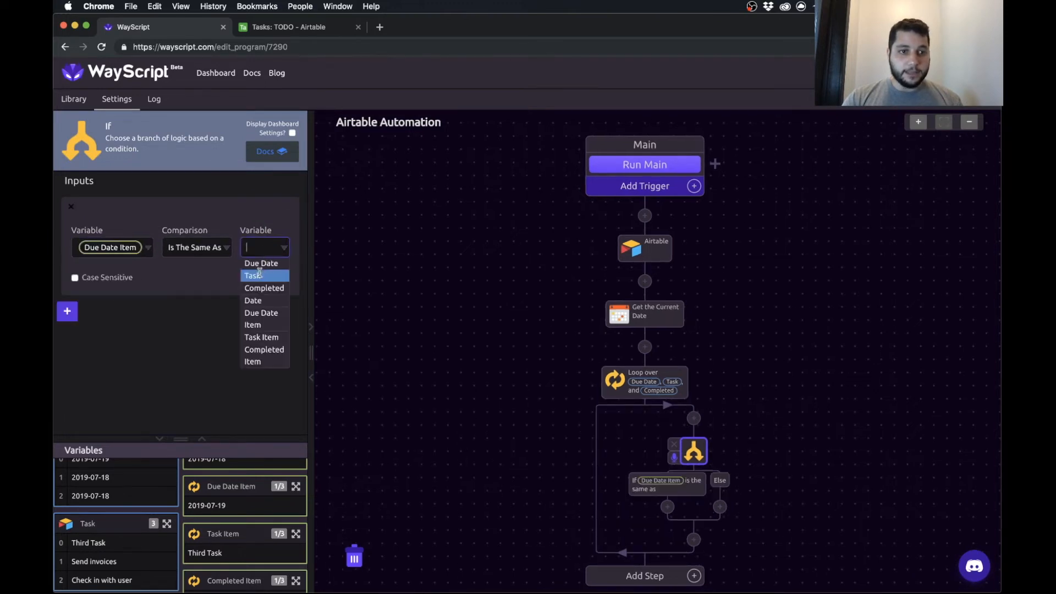
{"action": "left_click", "coordinate": [253, 300]}
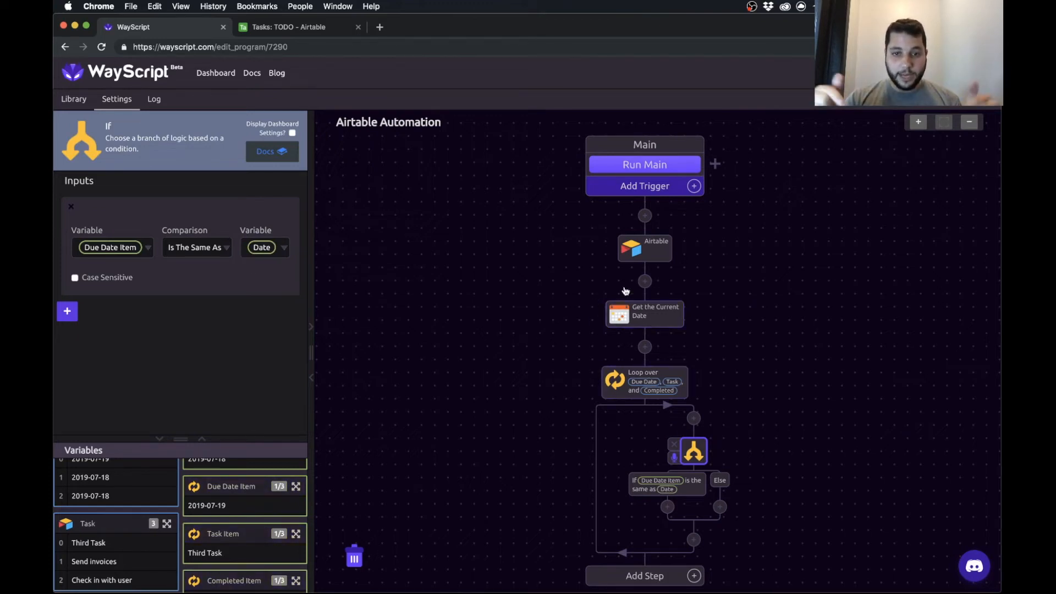
Add an And condition: Completed Item is not the same as True
{"action": "left_click", "coordinate": [67, 311]}
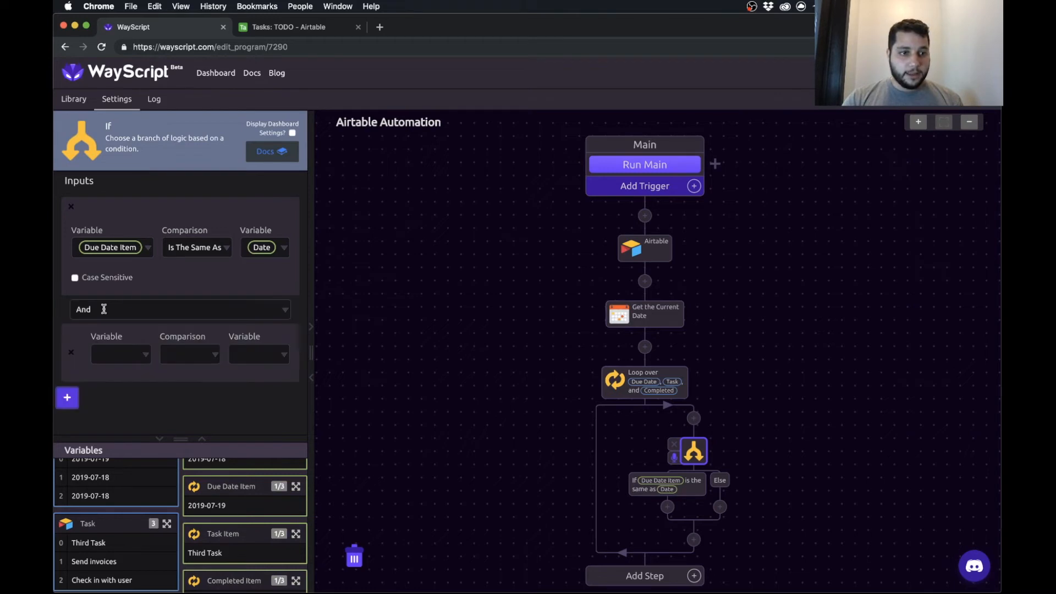
{"action": "left_click", "coordinate": [120, 353]}
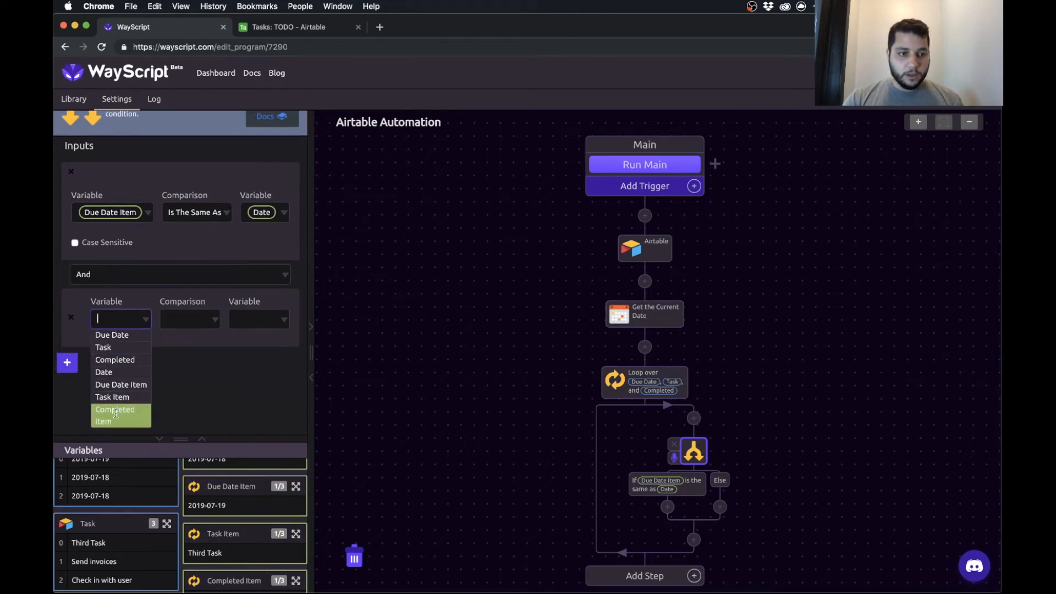
{"action": "mouse_move", "coordinate": [113, 397]}
{"action": "type", "text": "T"}
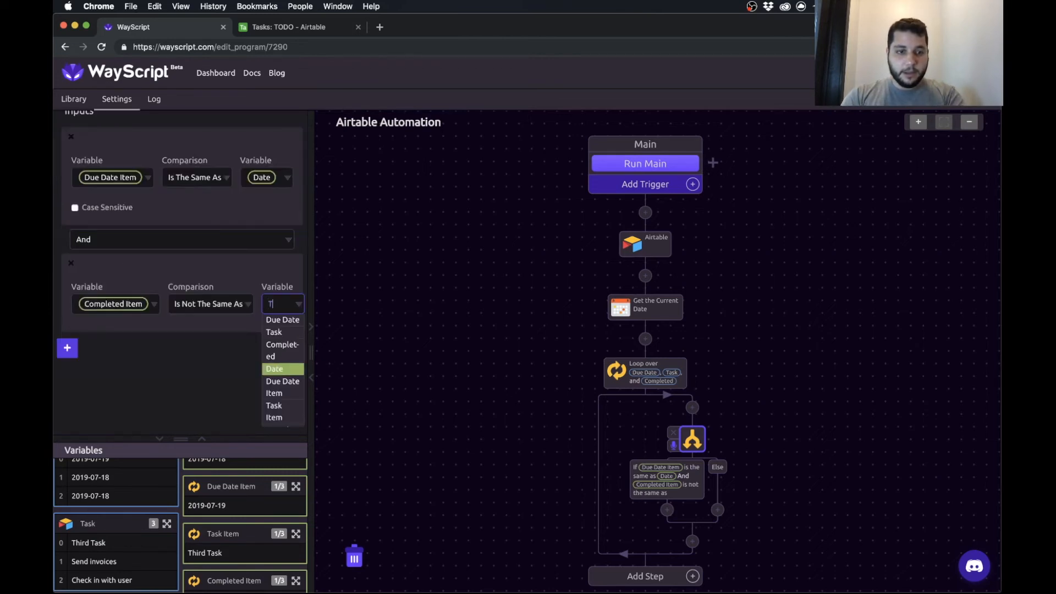
{"action": "type", "text": "rue"}
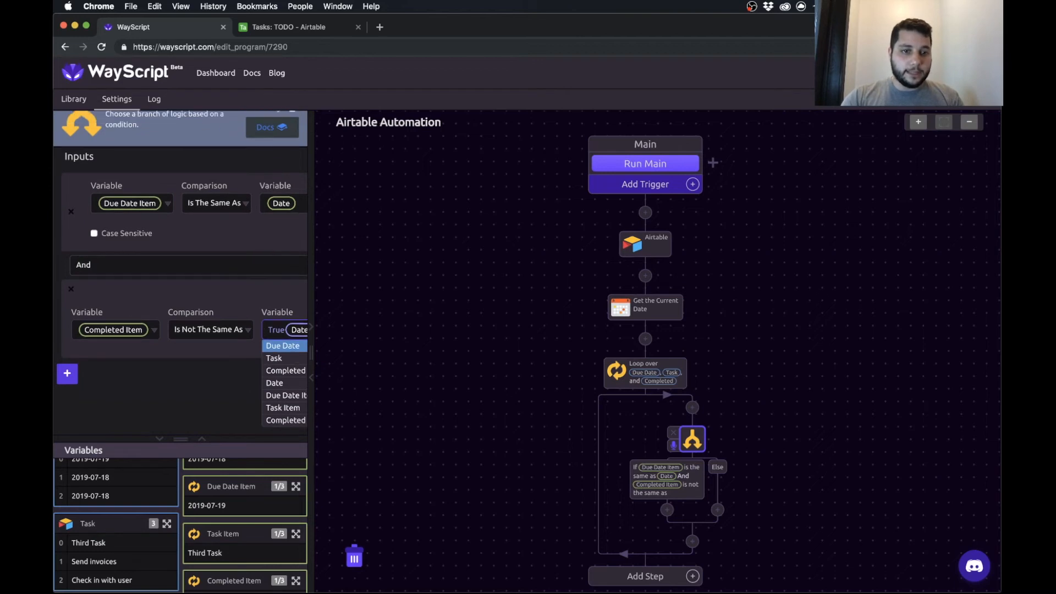
{"action": "left_click", "coordinate": [275, 346]}
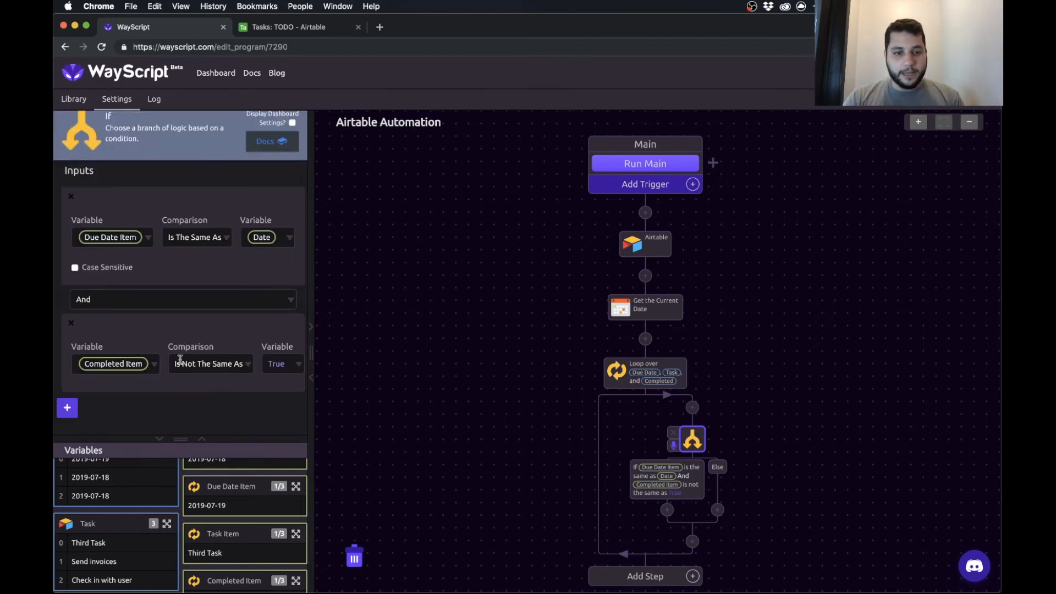
{"action": "scroll", "scroll_direction": "down", "scroll_amount": 3}
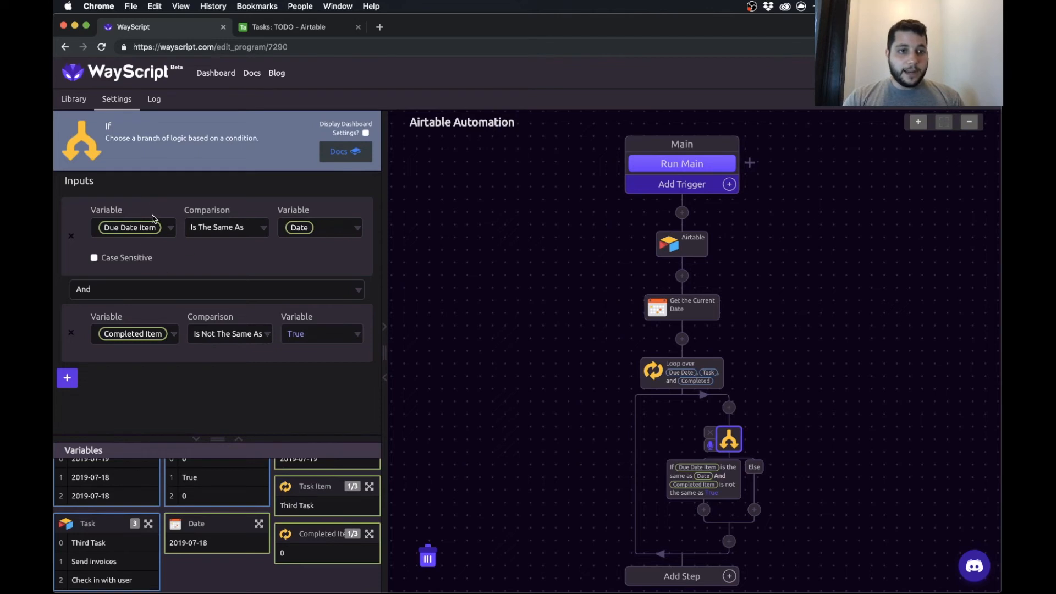
{"action": "mouse_move", "coordinate": [272, 265]}
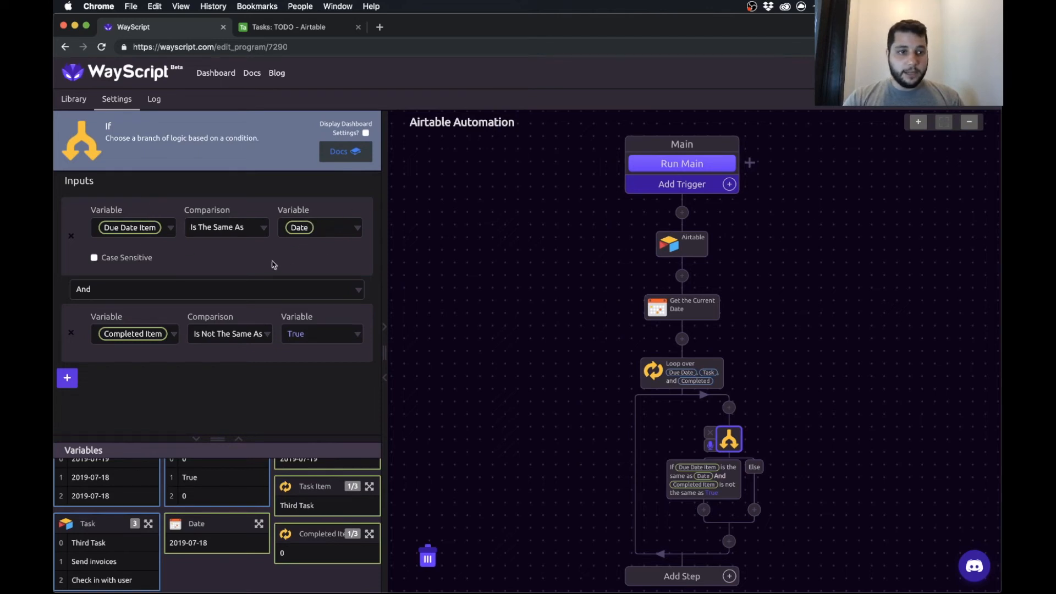
{"action": "mouse_move", "coordinate": [86, 326]}
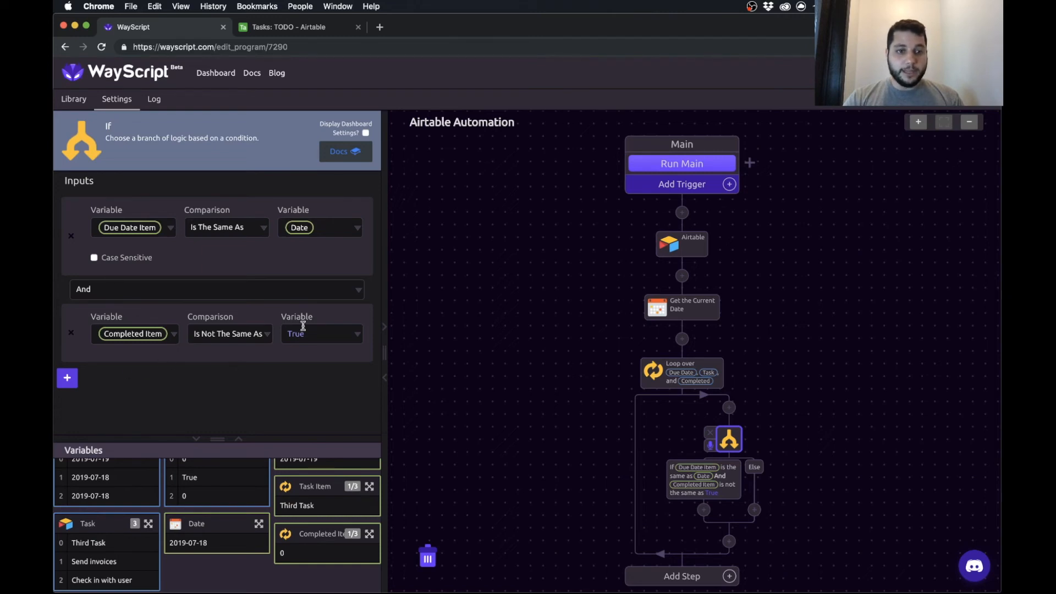
{"action": "mouse_move", "coordinate": [548, 429]}
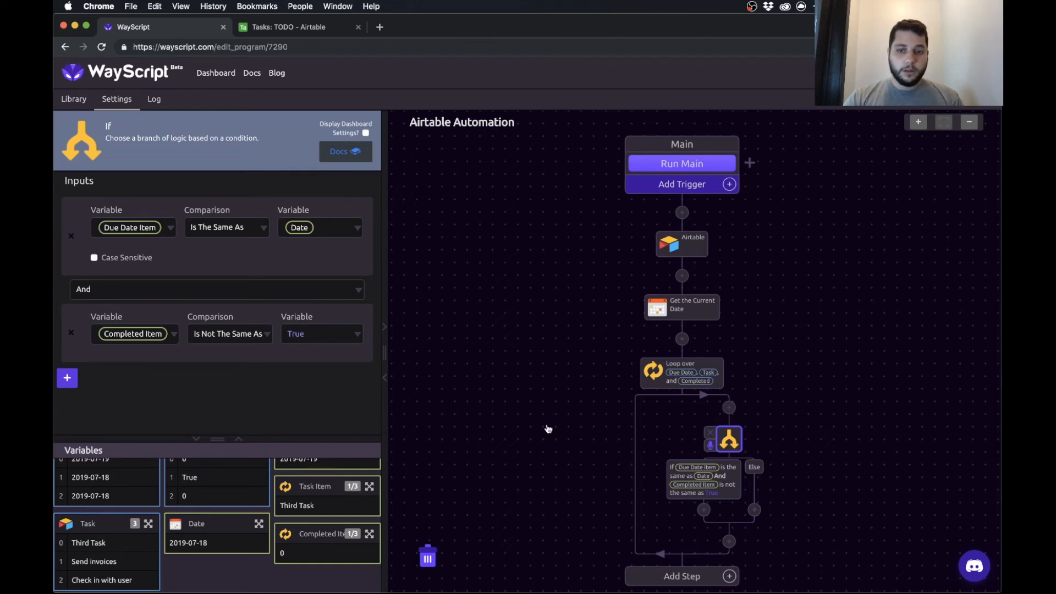
Add a Text Message step in the If branch sending '"Task Item" is due today!'
{"action": "left_click", "coordinate": [74, 98]}
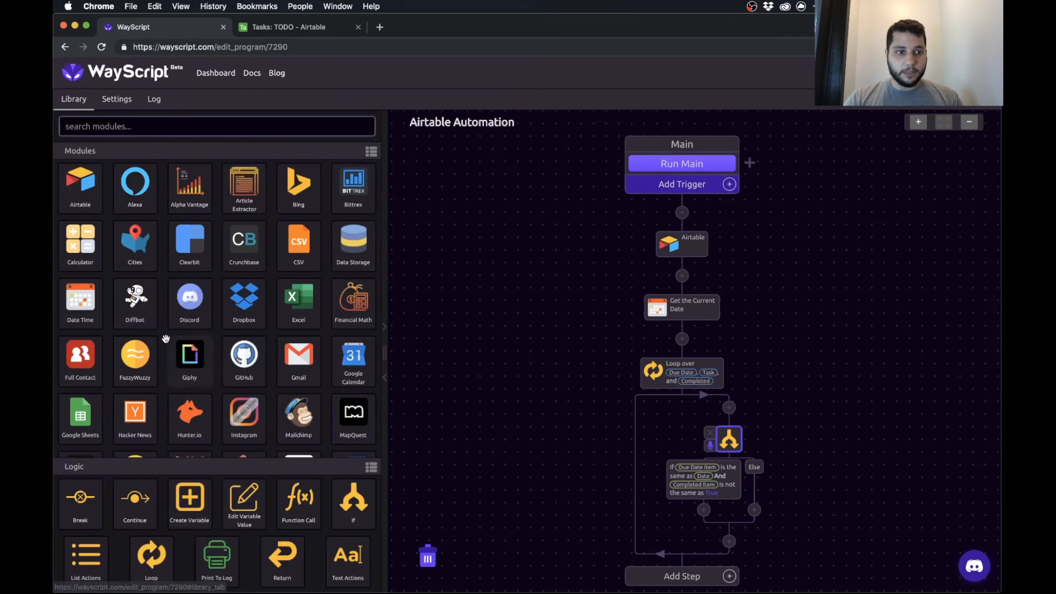
{"action": "scroll", "scroll_direction": "down", "scroll_amount": 3}
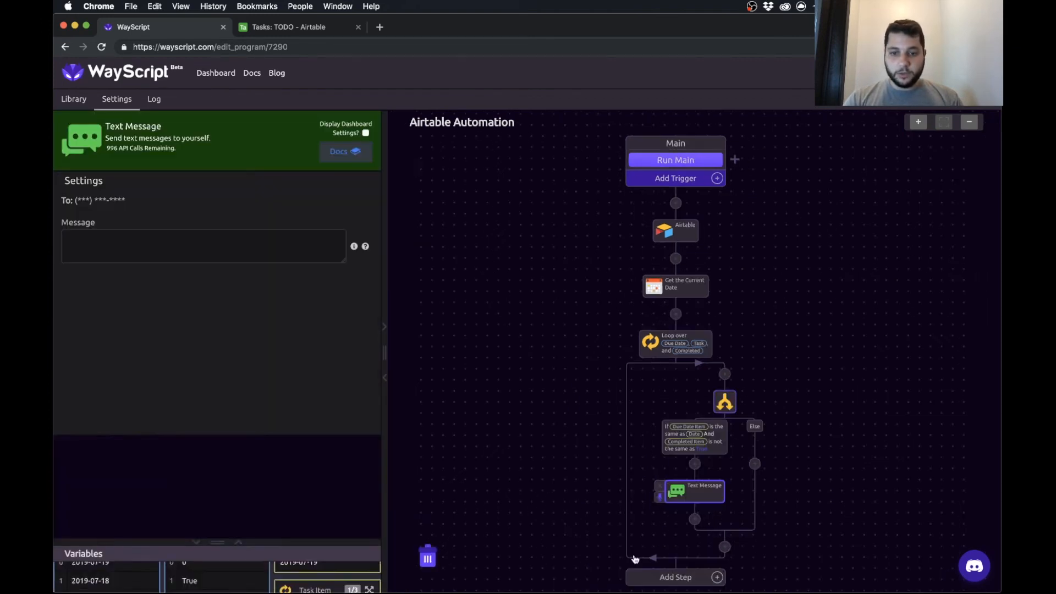
{"action": "left_click", "coordinate": [202, 246]}
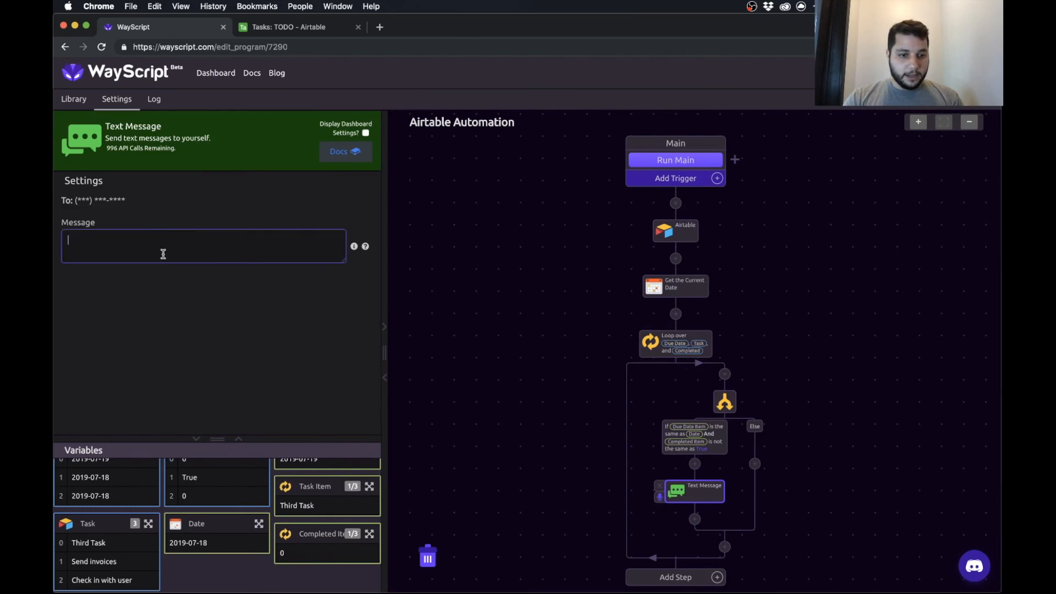
{"action": "type", "text": "Task"}
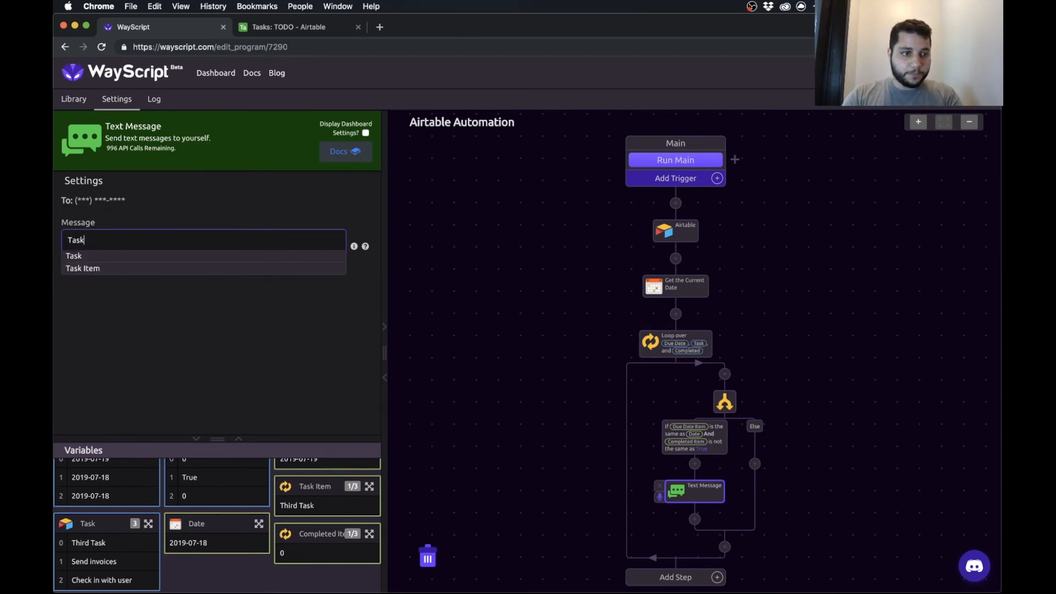
{"action": "left_click", "coordinate": [82, 268]}
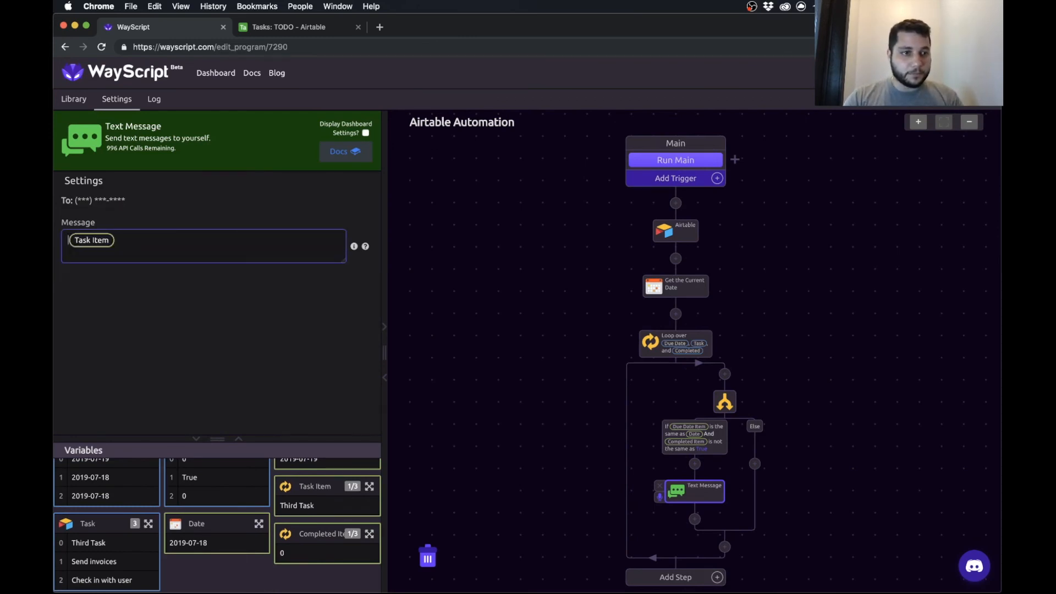
{"action": "type", "text": "\""}
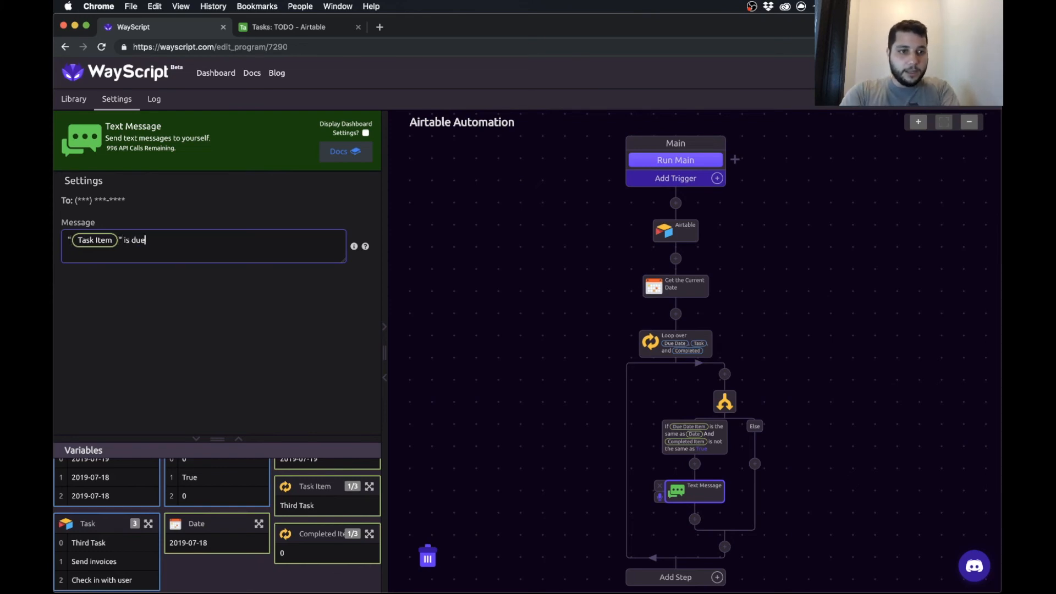
{"action": "type", "text": "today"}
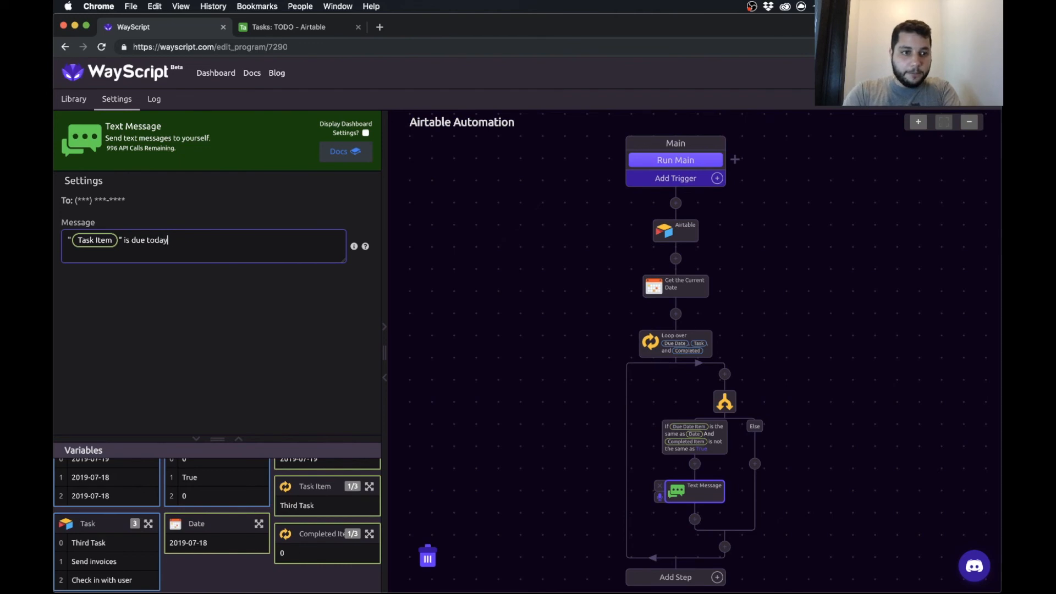
{"action": "type", "text": "!"}
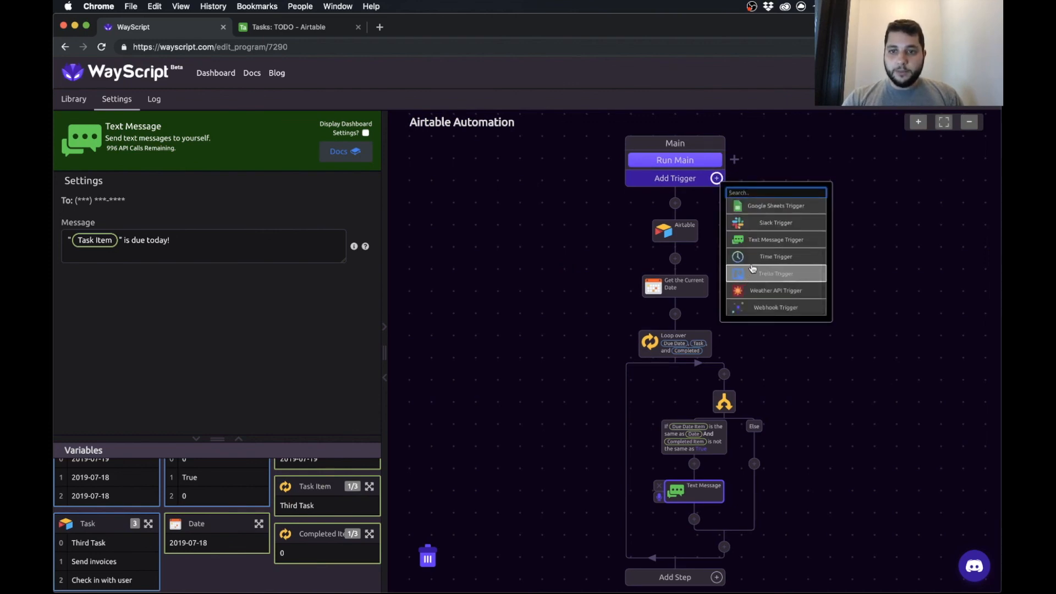
Add a Time Trigger running every Day at 8:30am and activate it
{"action": "left_click", "coordinate": [776, 257]}
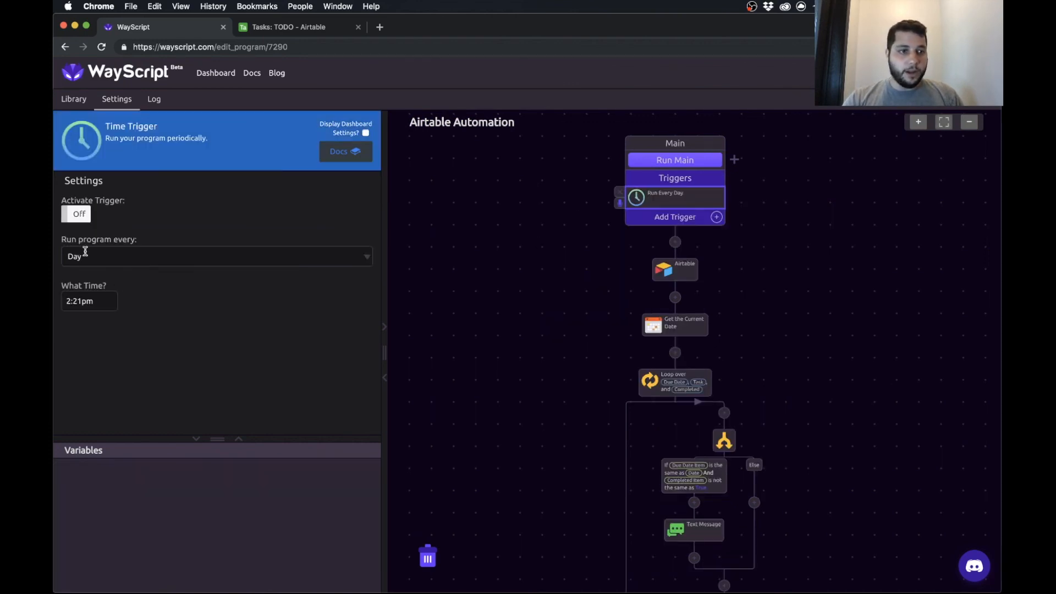
{"action": "left_click", "coordinate": [89, 301]}
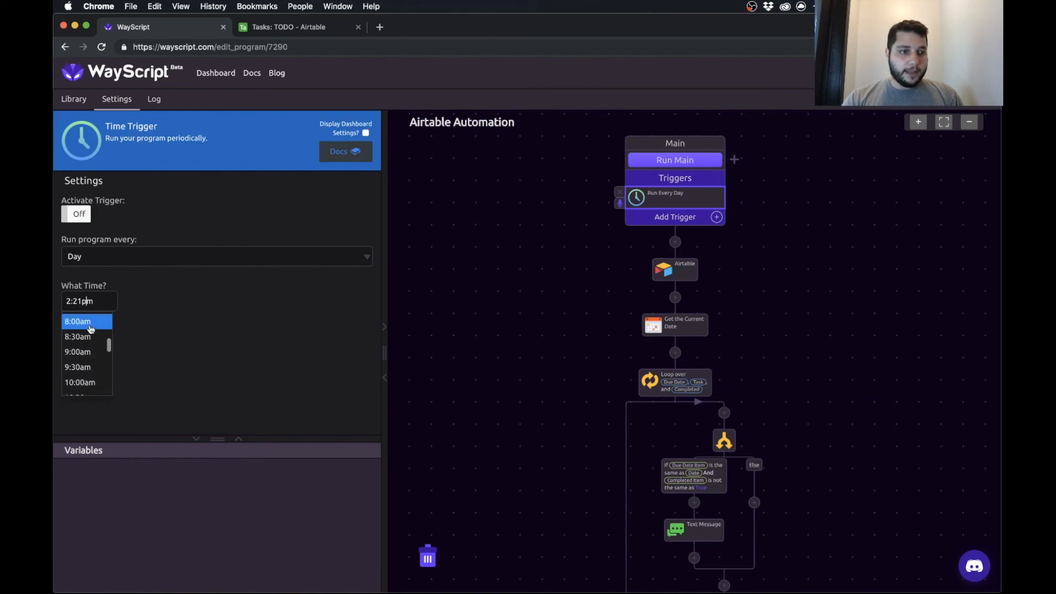
{"action": "left_click", "coordinate": [77, 337]}
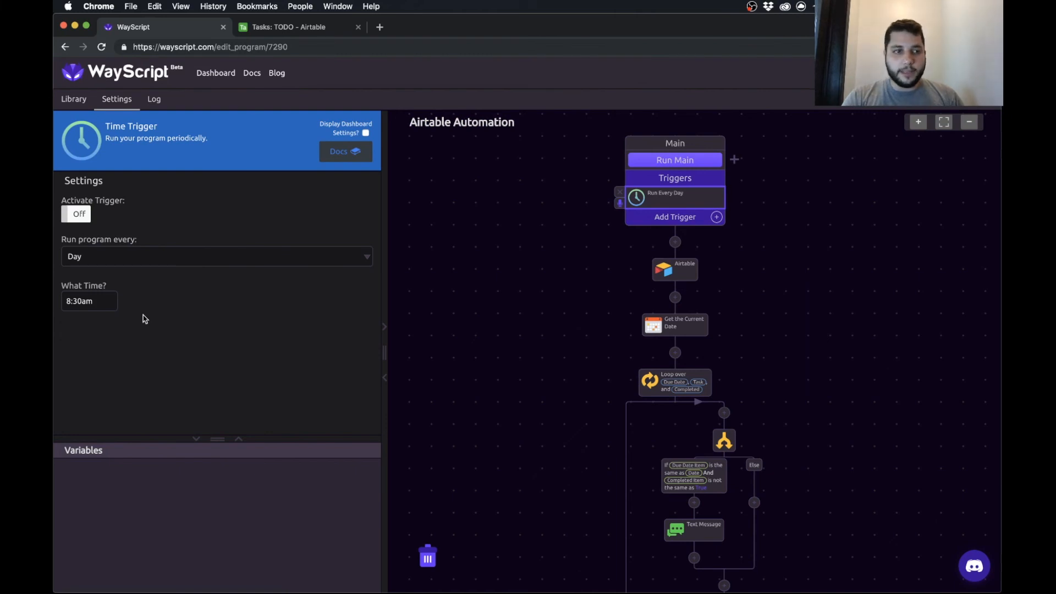
{"action": "left_click", "coordinate": [76, 213]}
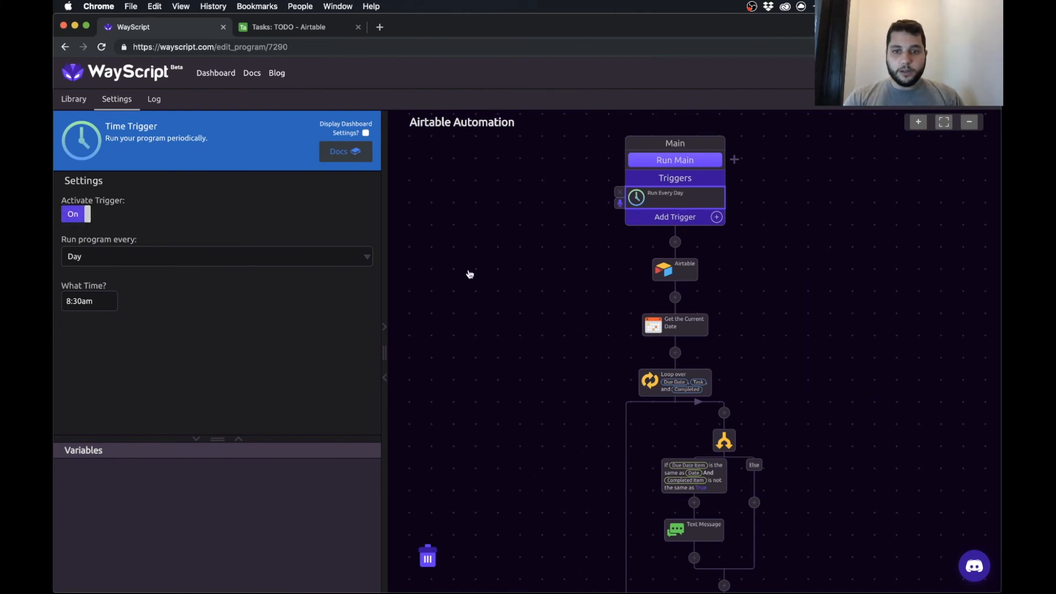
{"action": "left_click", "coordinate": [73, 99]}
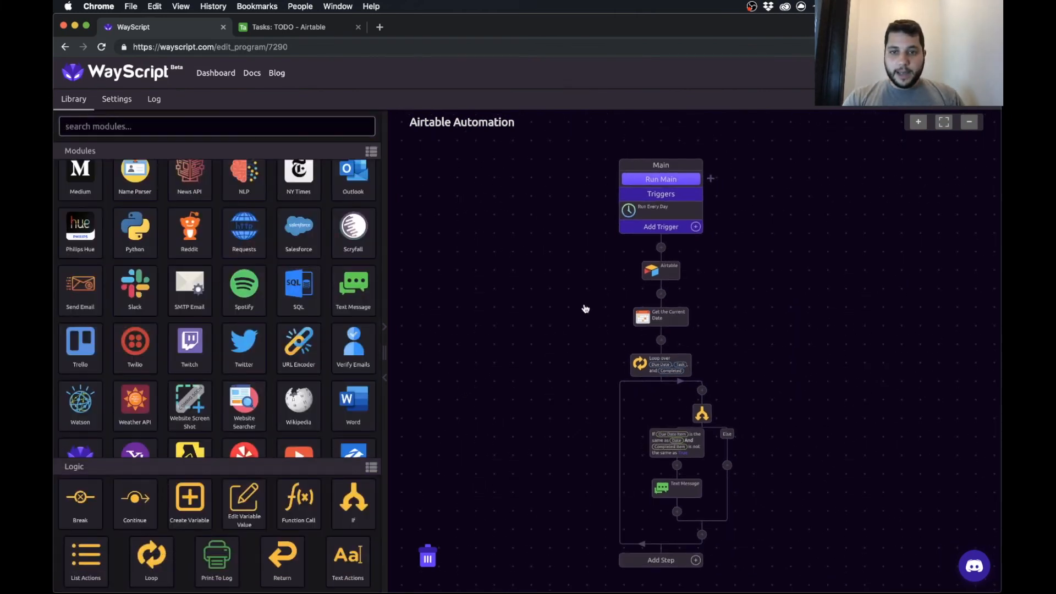
{"action": "mouse_move", "coordinate": [593, 356]}
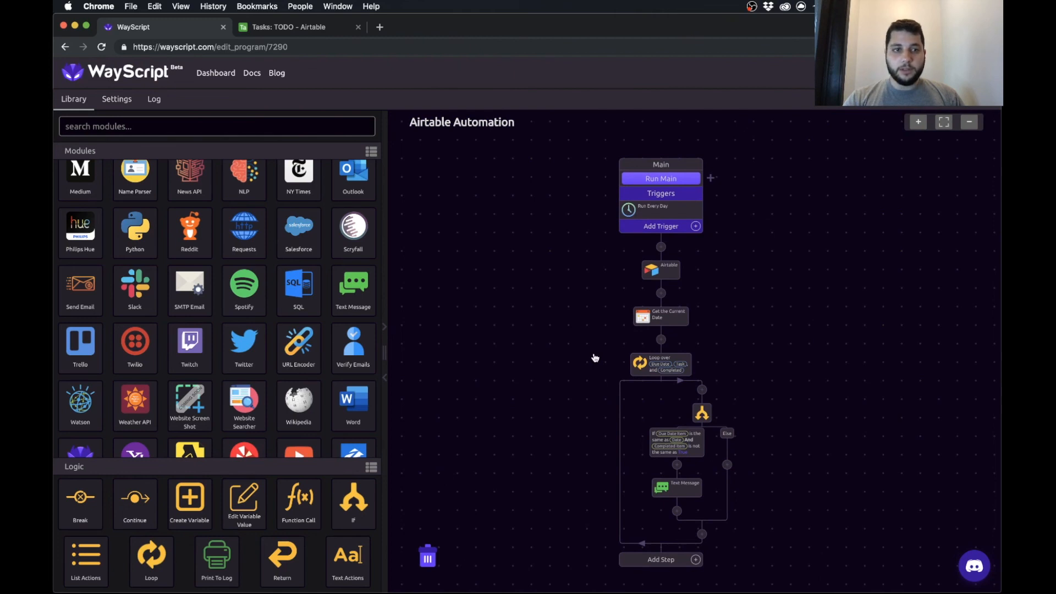